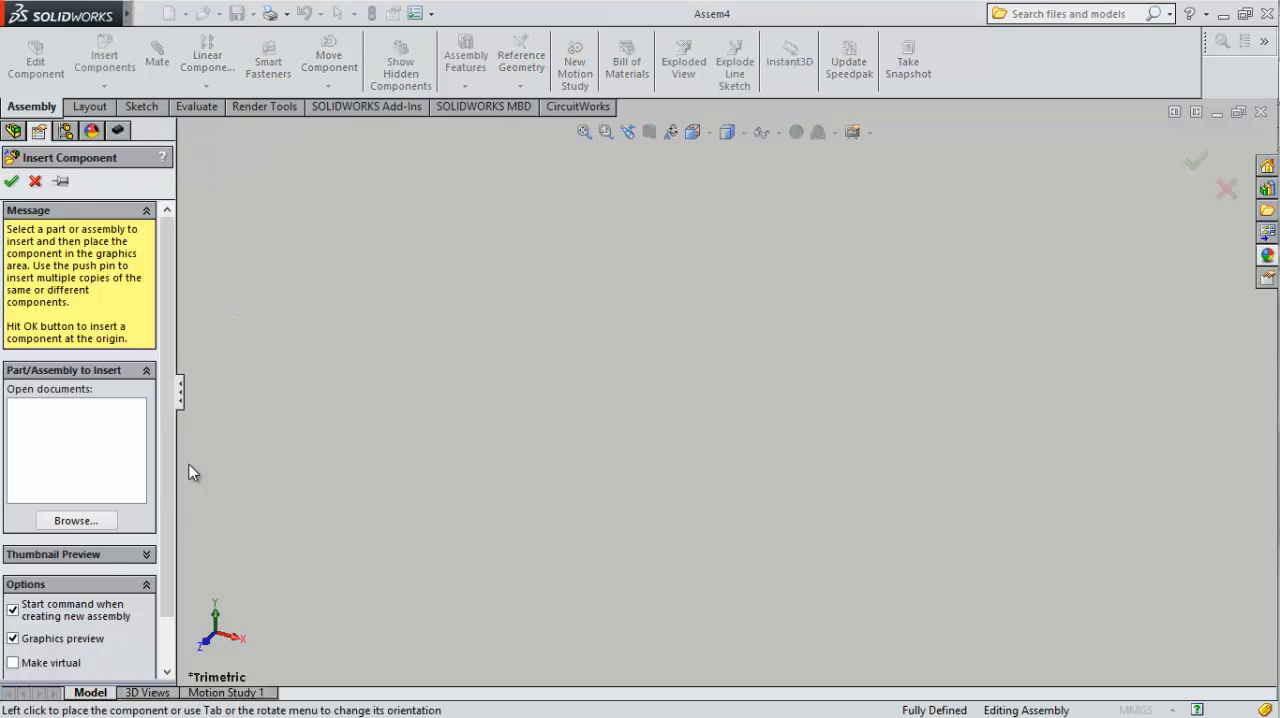
Step: Insert the base, racker arm and slider part files from Desktop into the new assembly
click(74, 520)
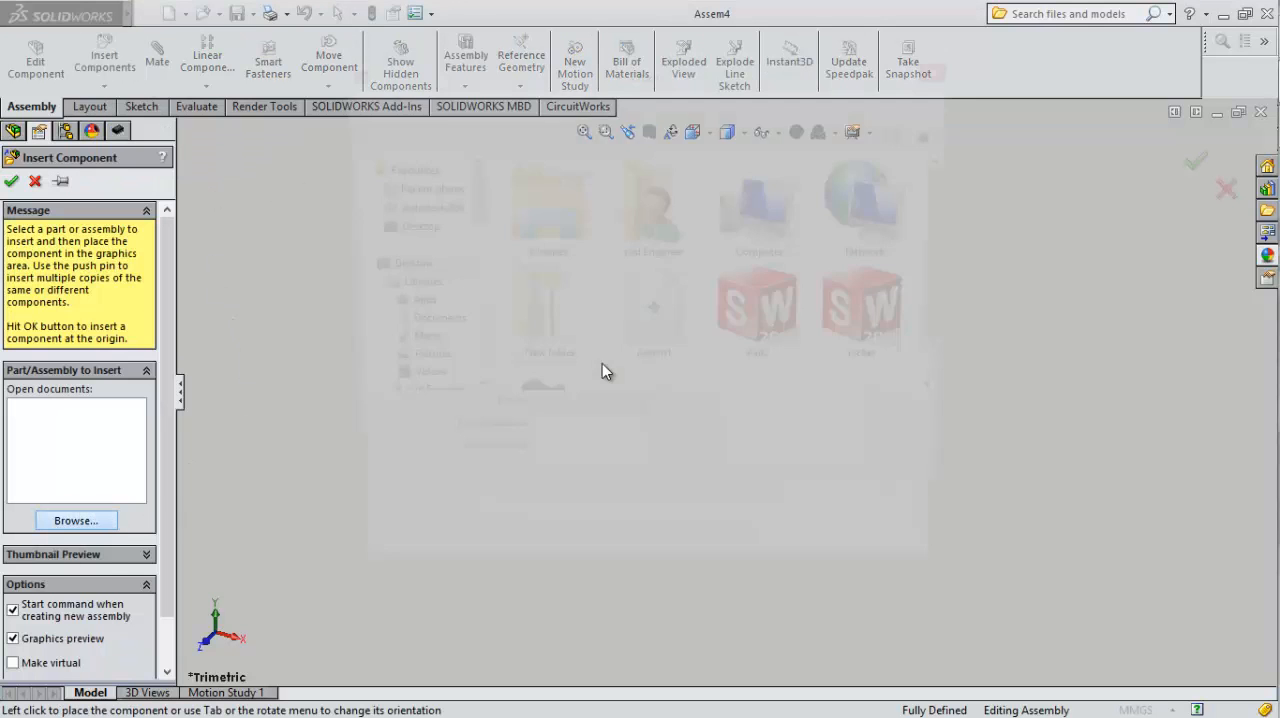
click(76, 520)
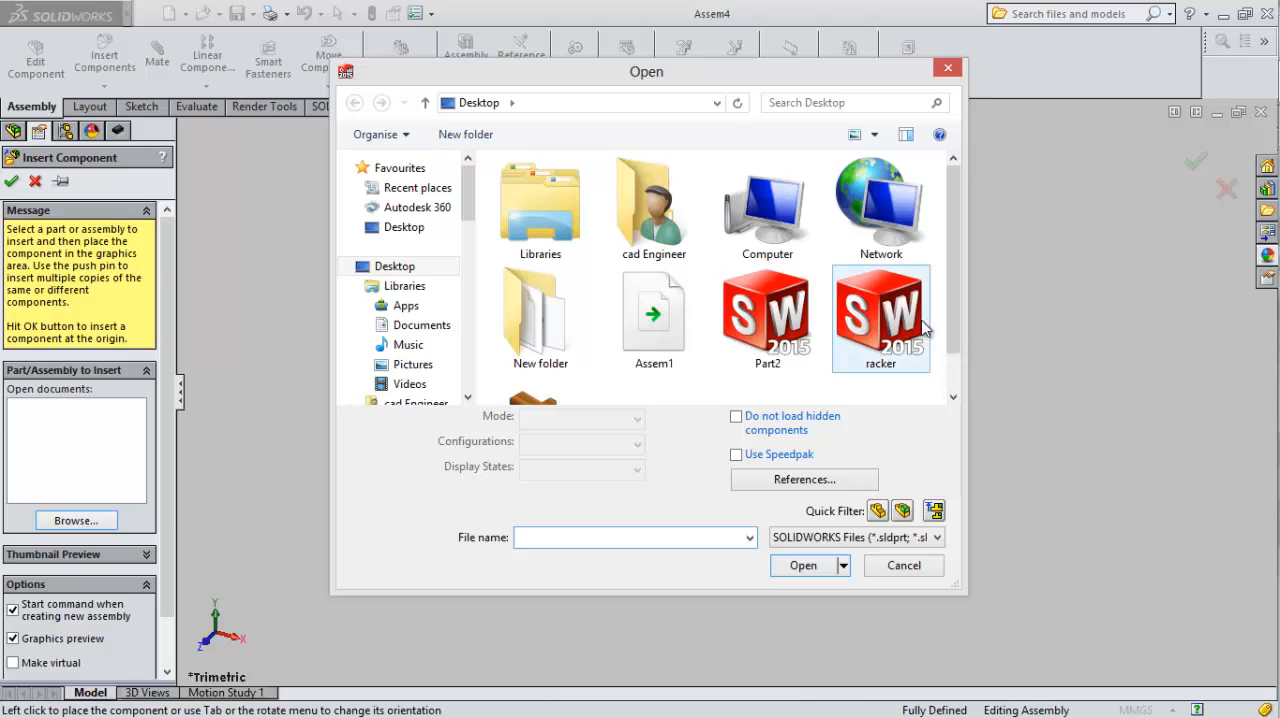
scroll(down, 3)
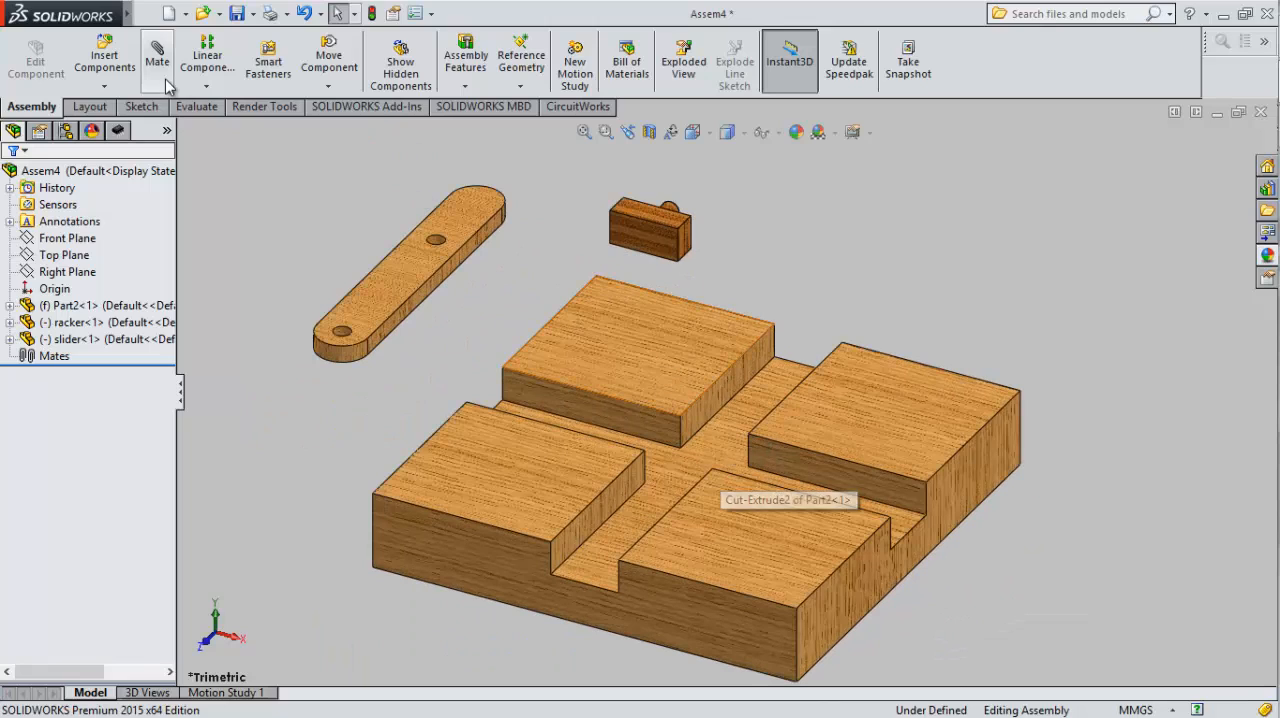
mouse_move(156, 50)
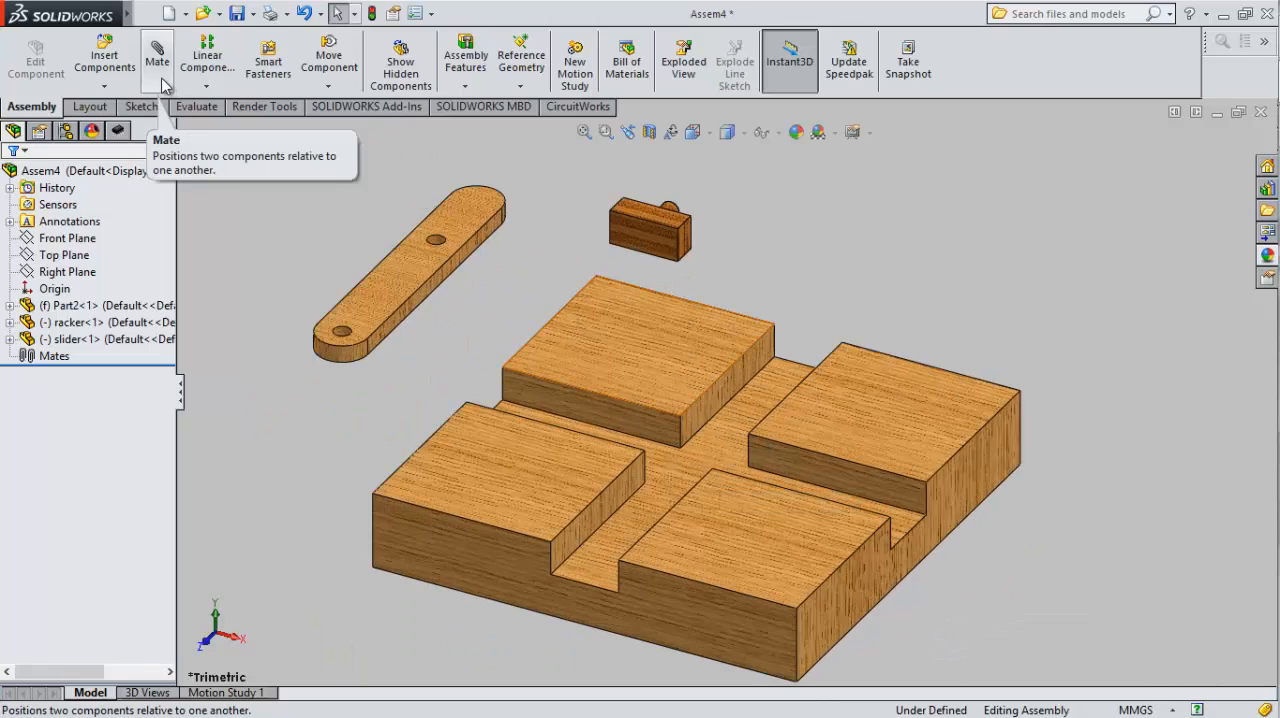
mouse_move(192, 136)
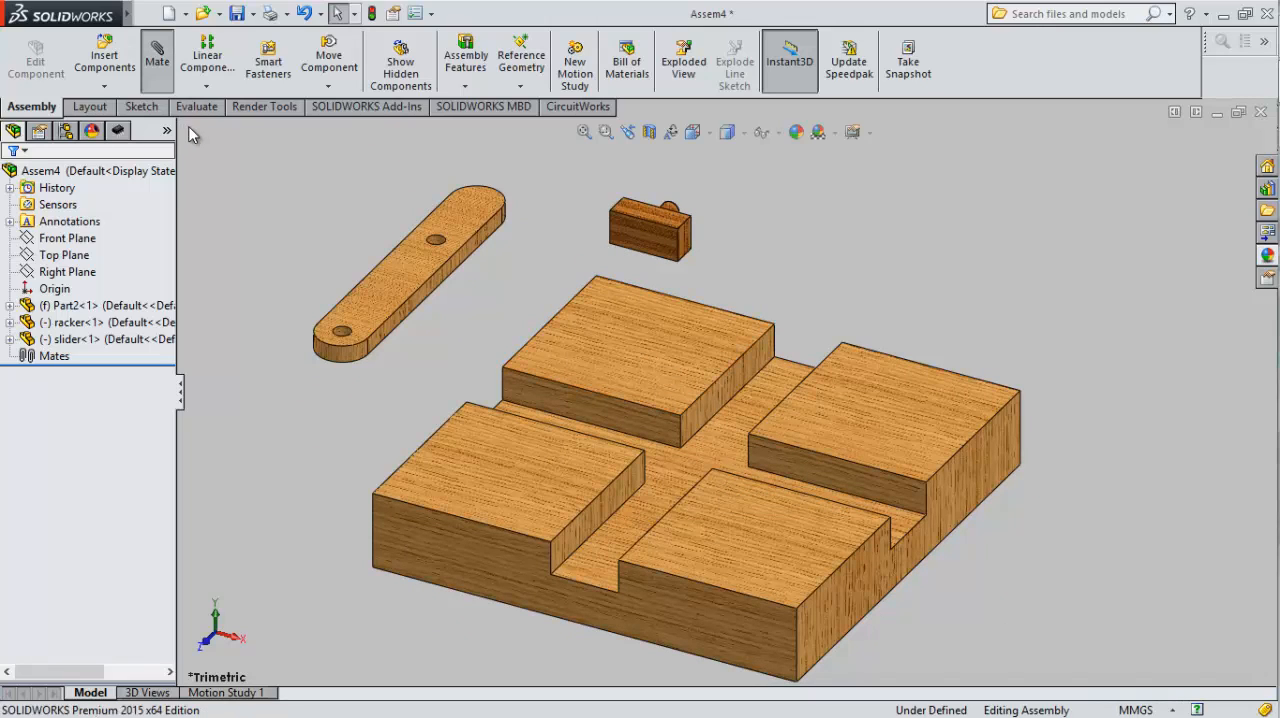
click(156, 58)
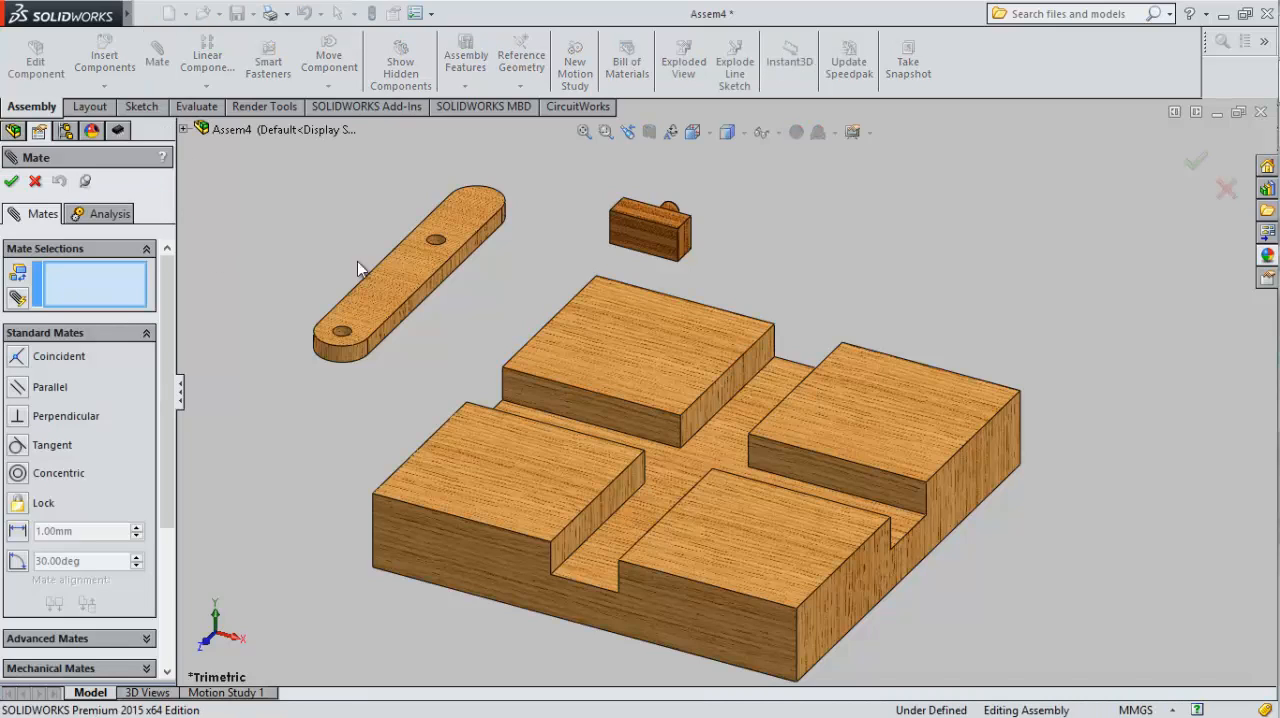
mouse_move(684, 380)
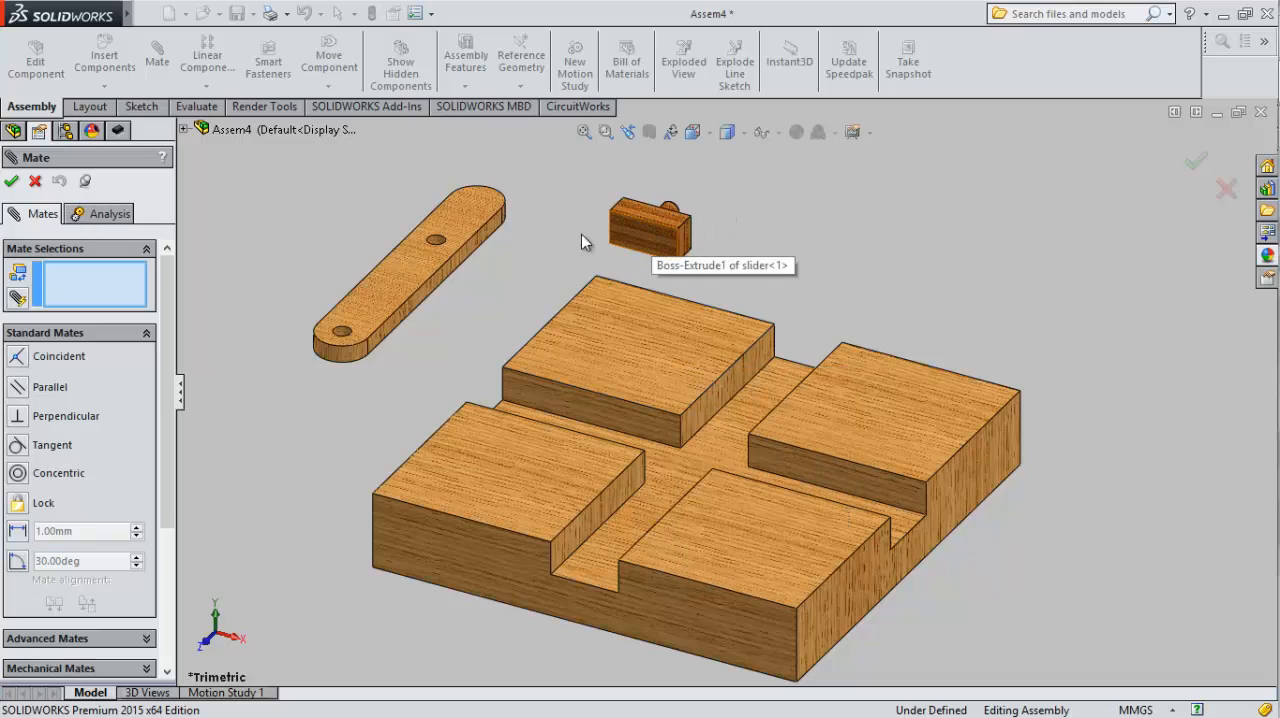
mouse_move(60, 182)
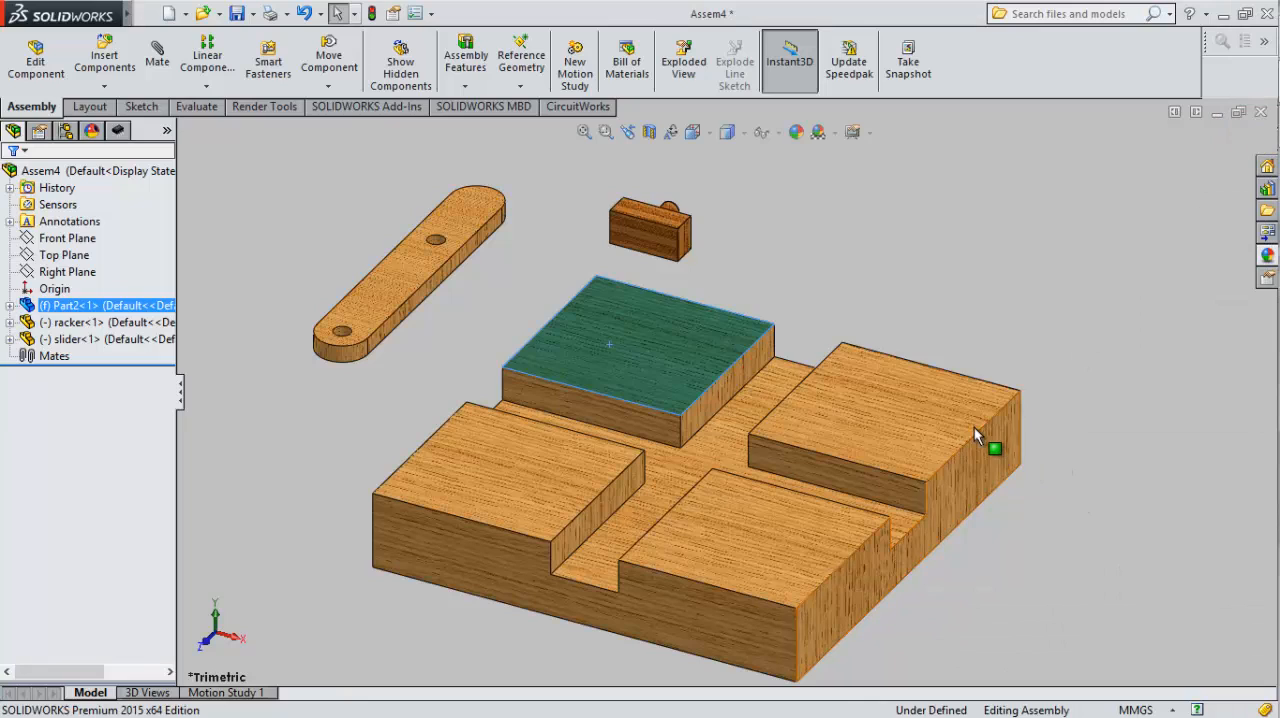
right_click(976, 438)
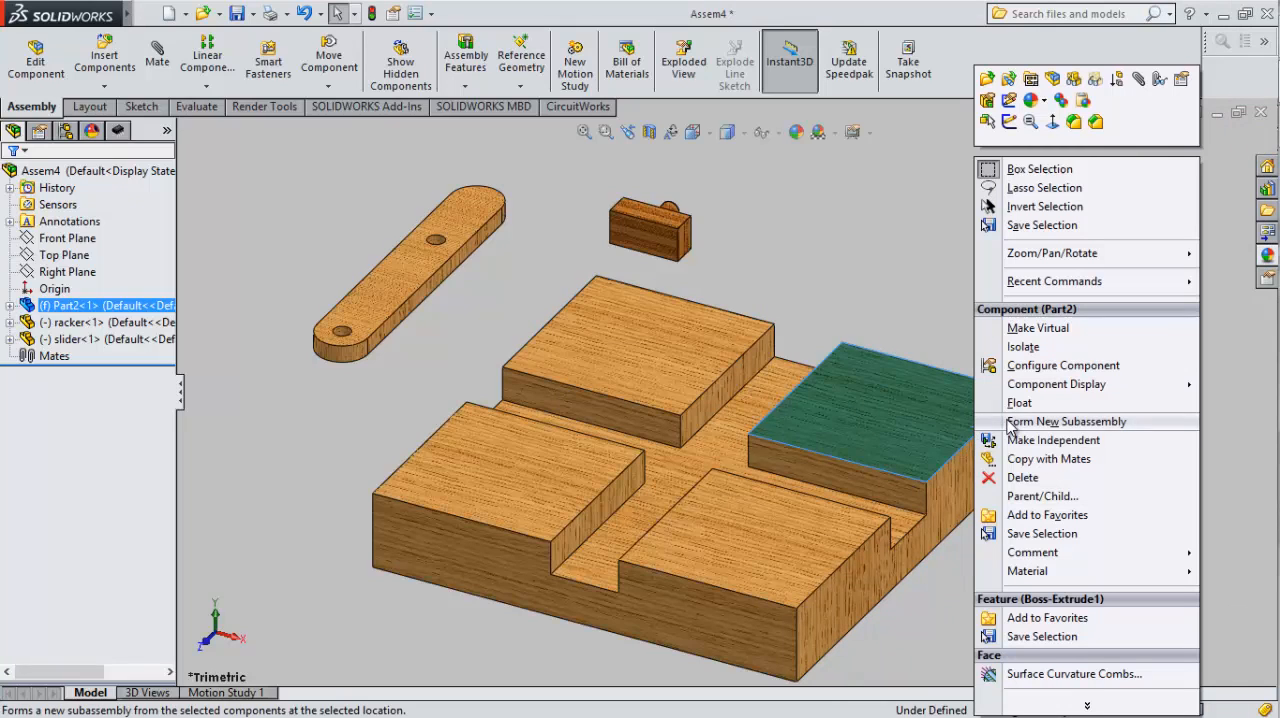
mouse_move(1036, 404)
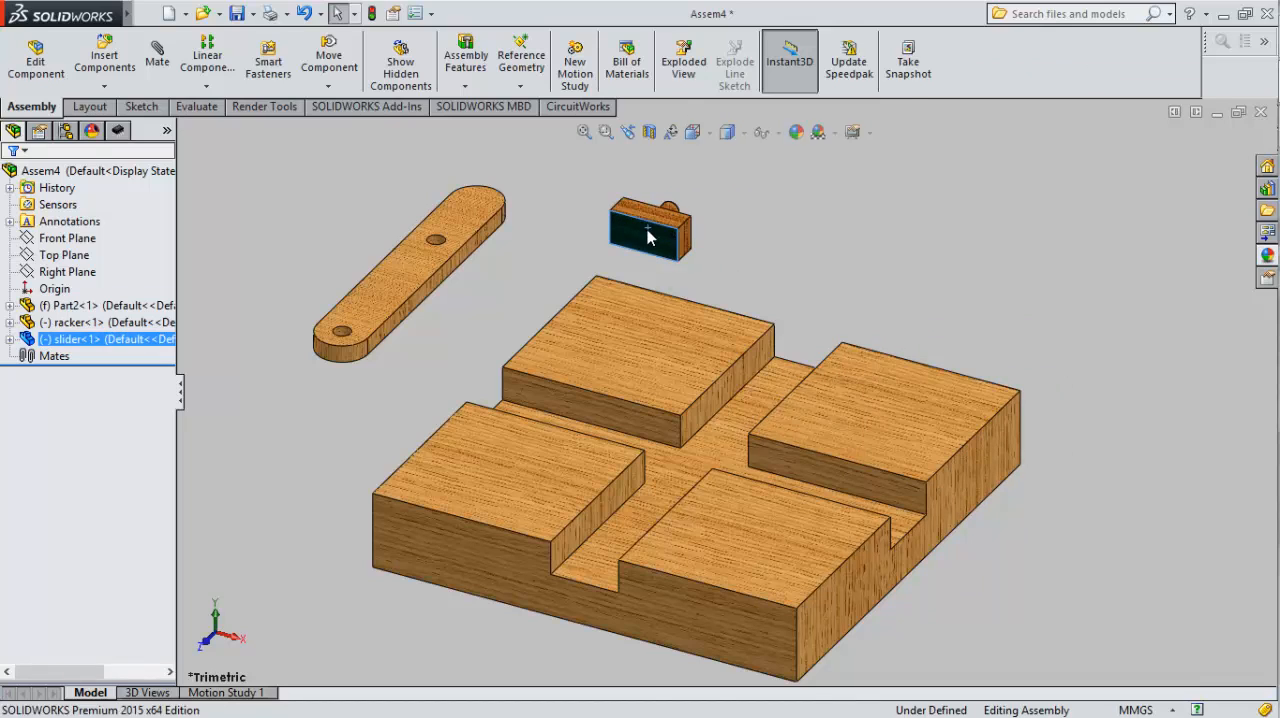
right_click(650, 236)
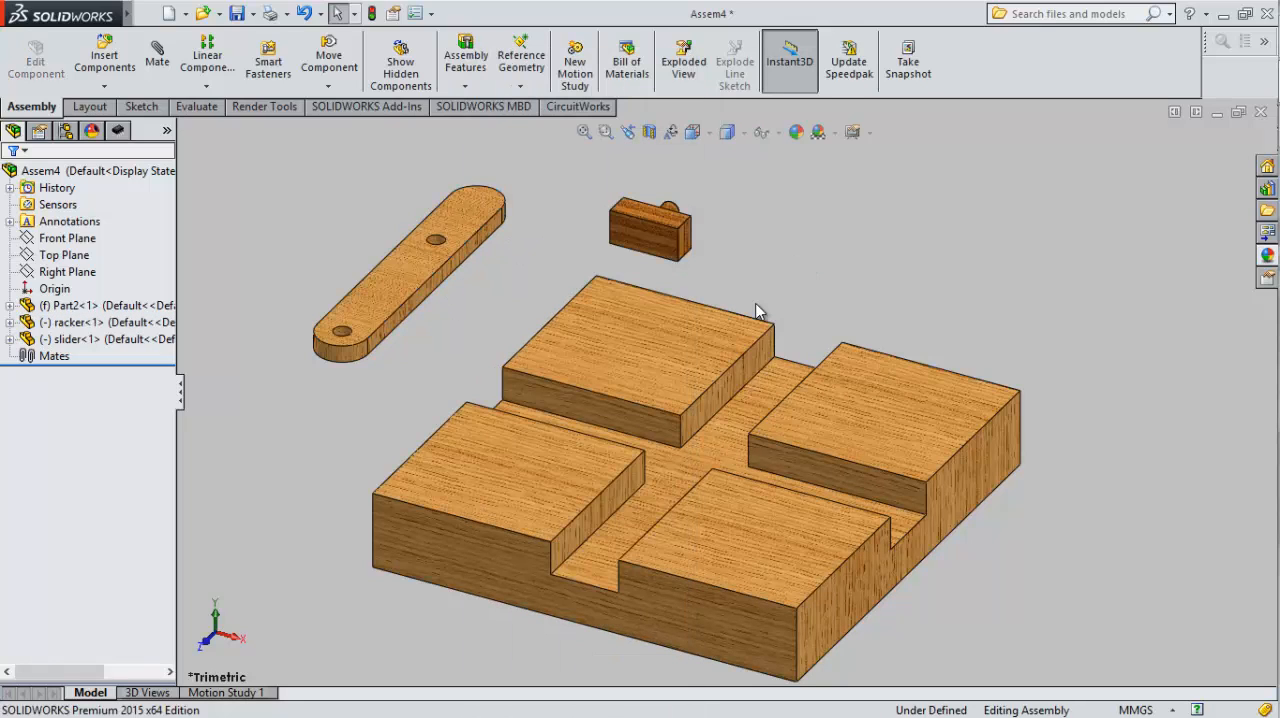
mouse_move(160, 62)
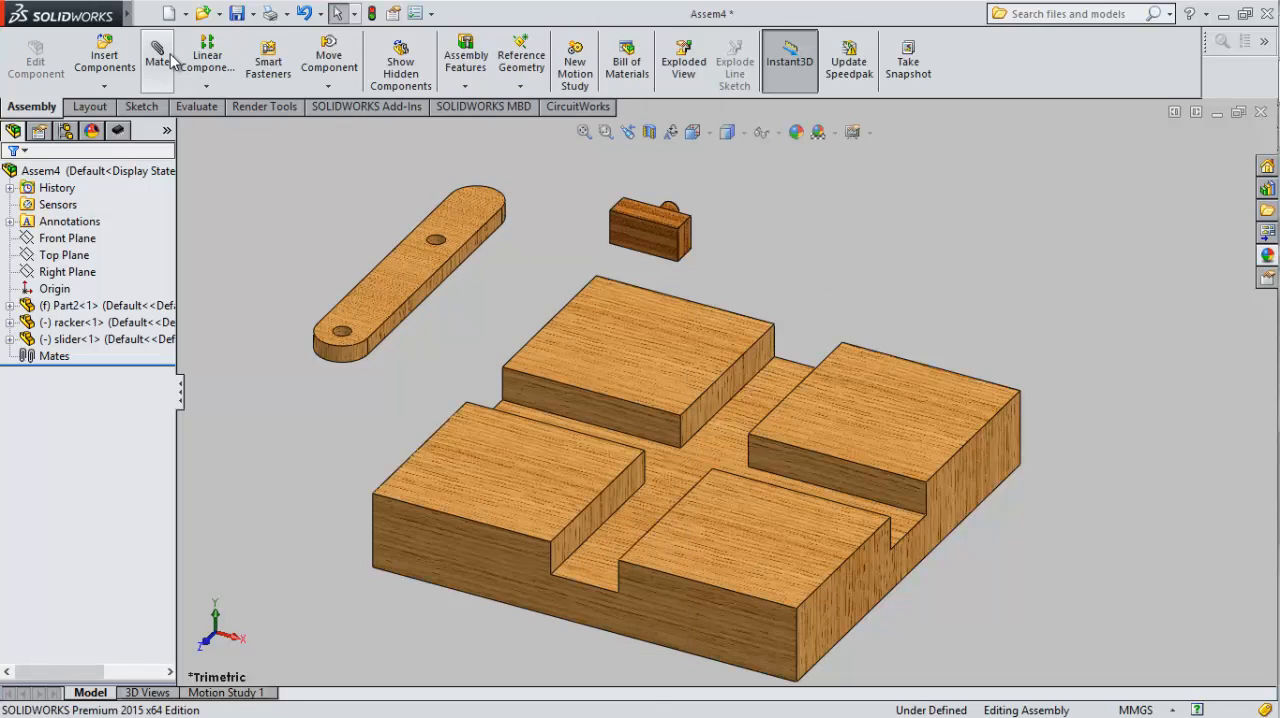
Step: Mate the slider's bottom face coincident with the base slot floor
click(156, 48)
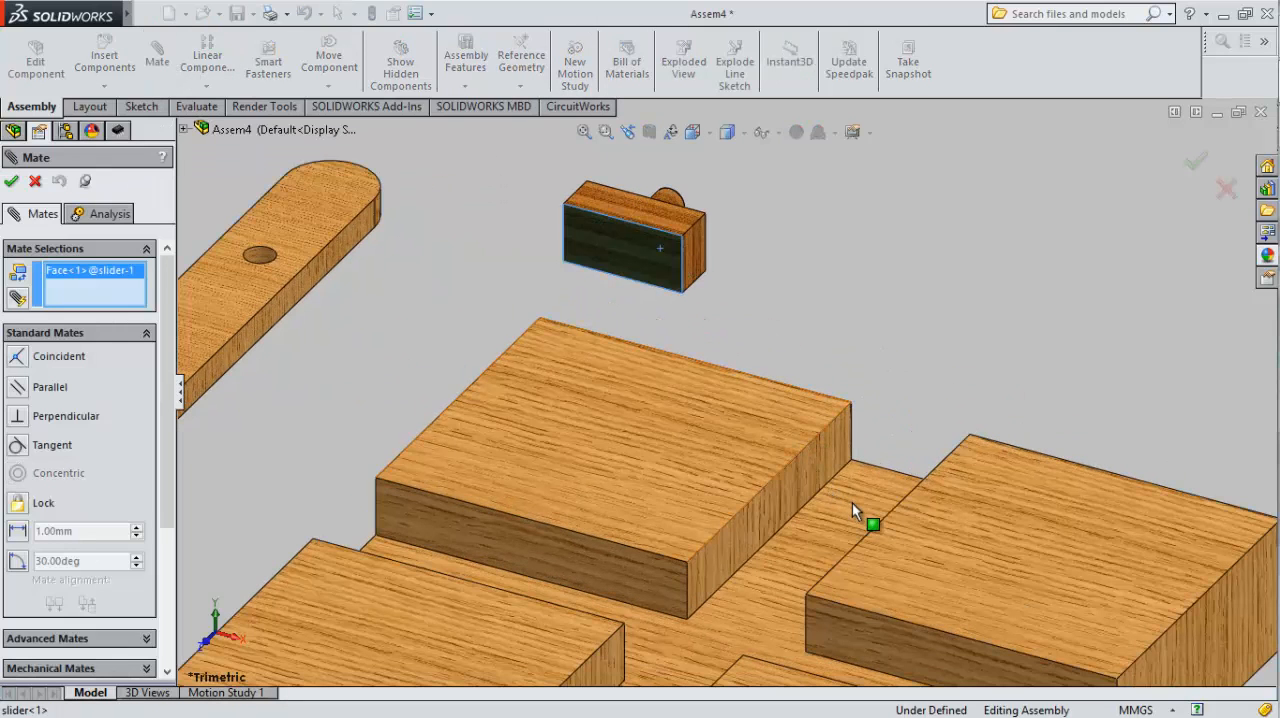
click(872, 524)
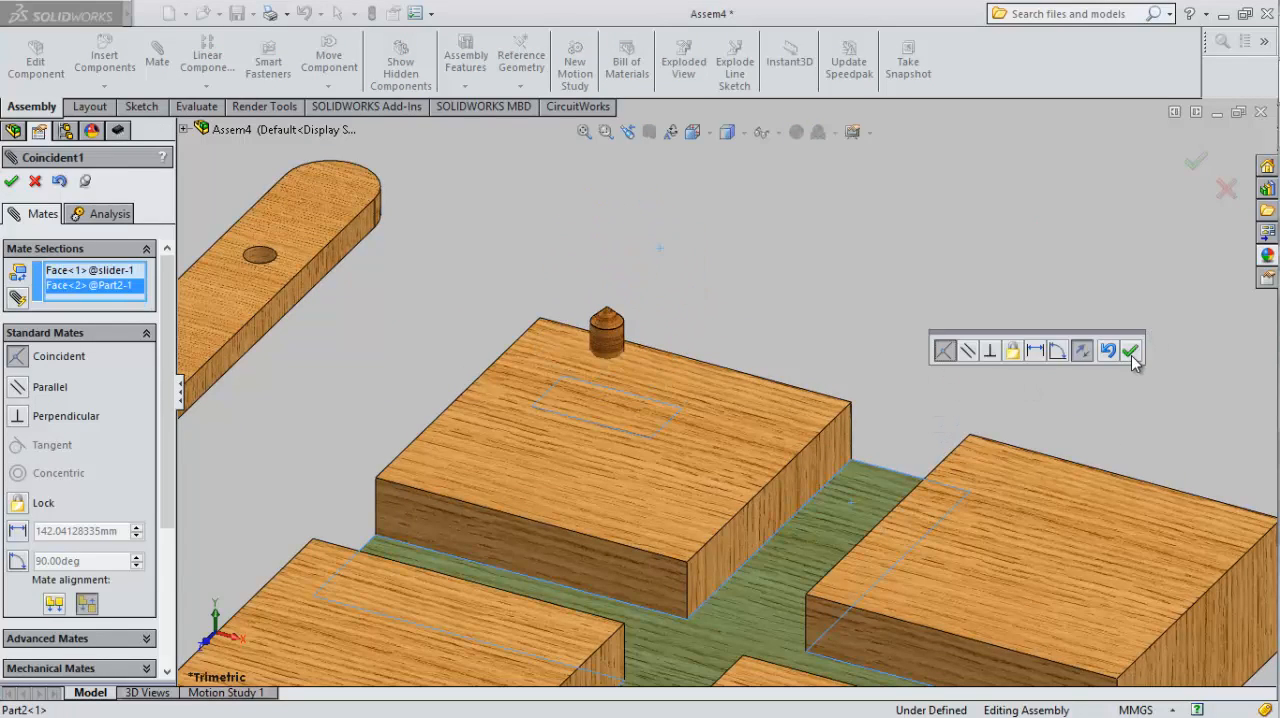
click(1132, 350)
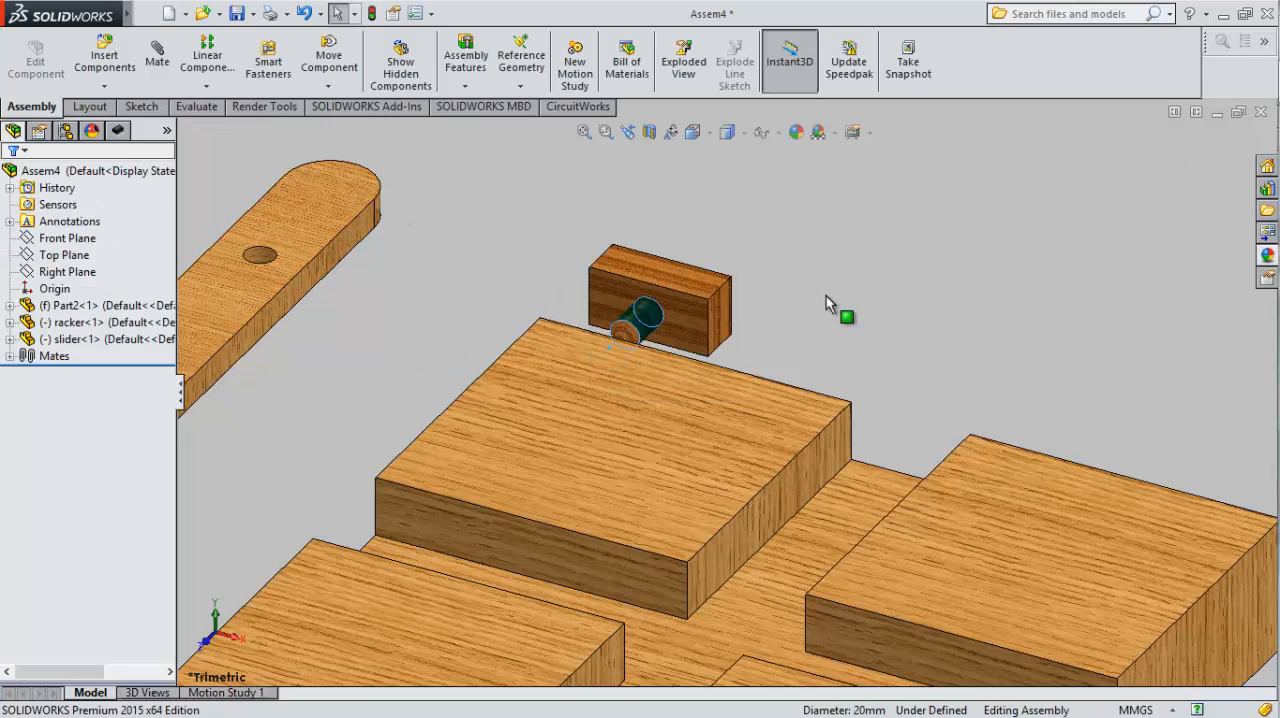
Step: Mate the slider's side face coincident with the slot wall, seating it in the groove
click(148, 12)
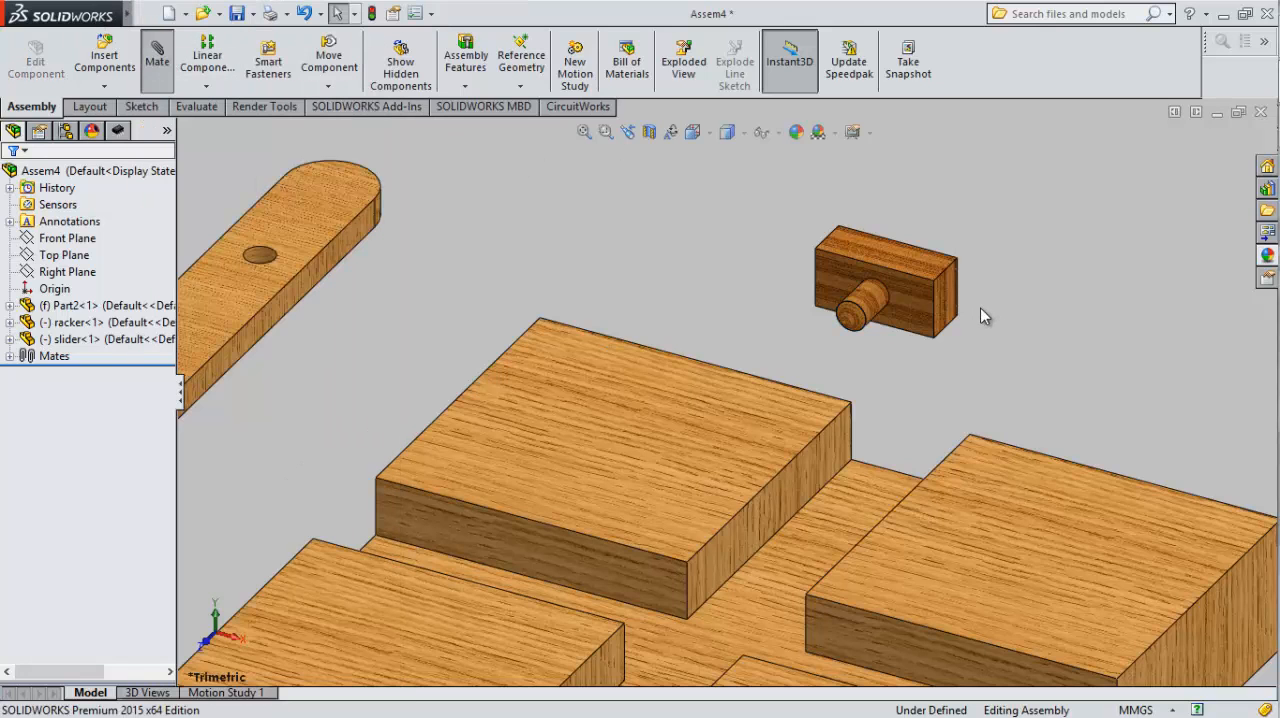
click(156, 56)
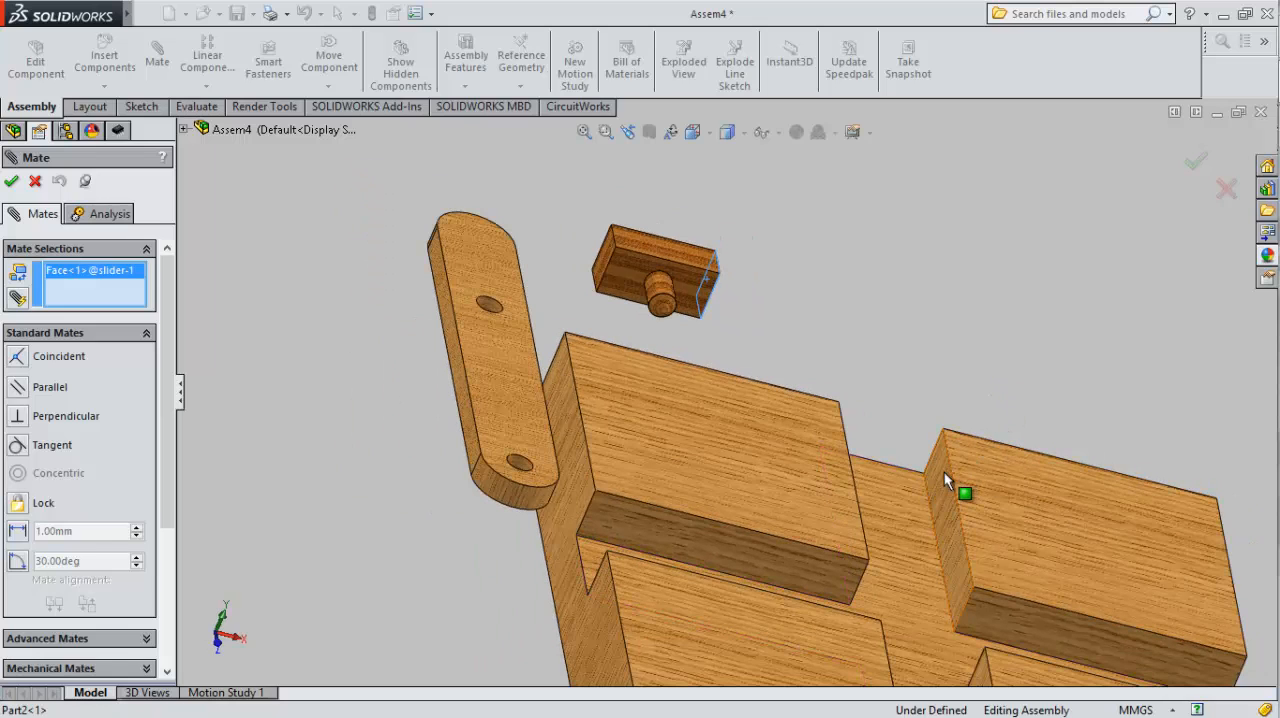
click(944, 490)
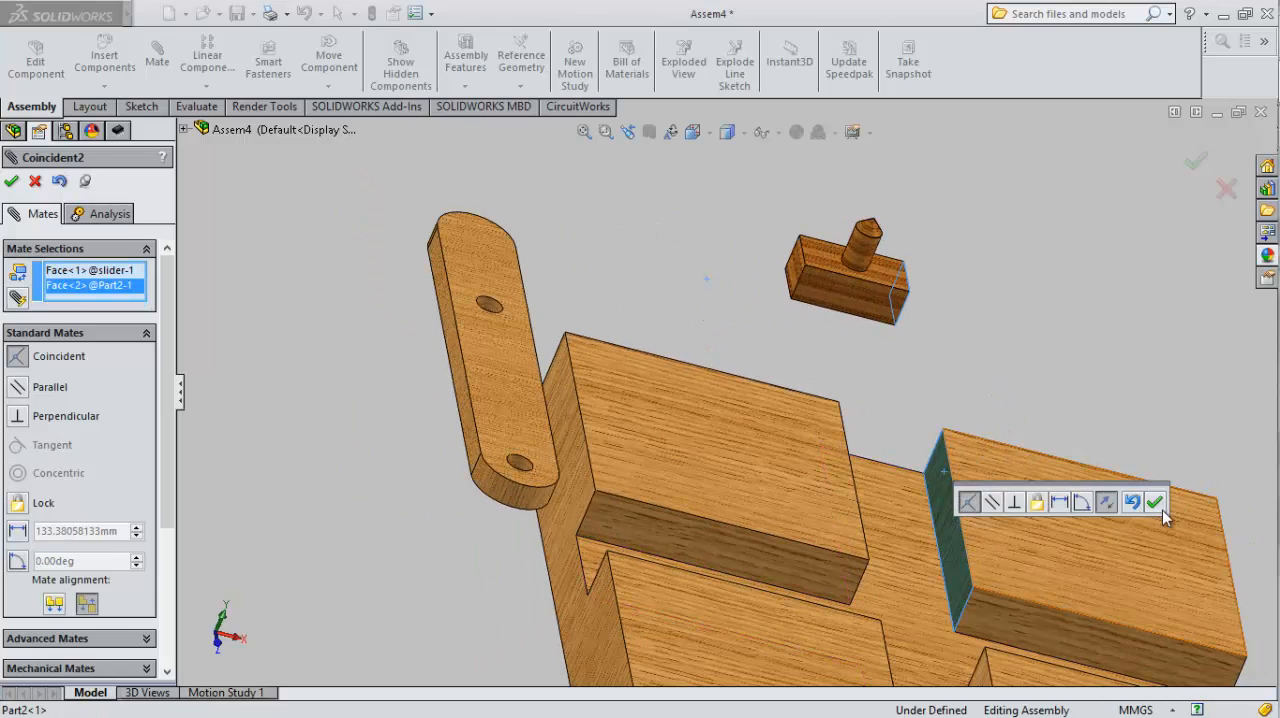
click(1162, 504)
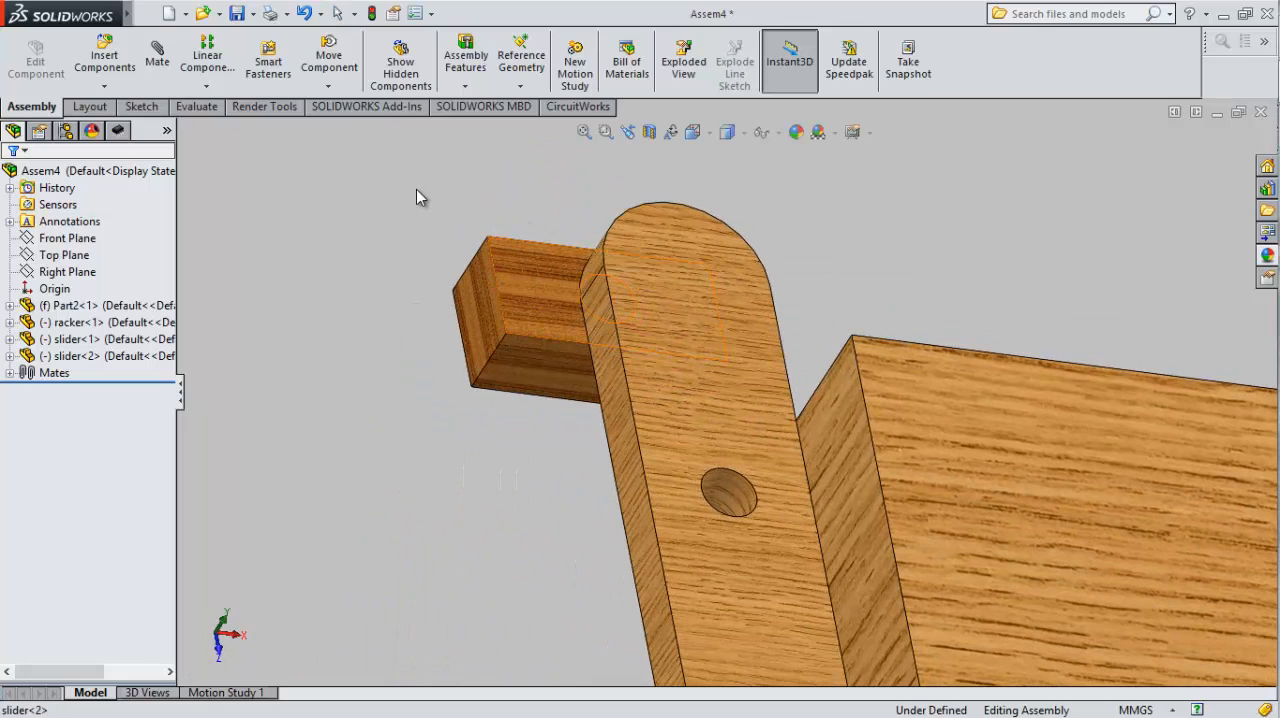
Step: Add a Parallel mate between the second slider's face and the base face
click(152, 58)
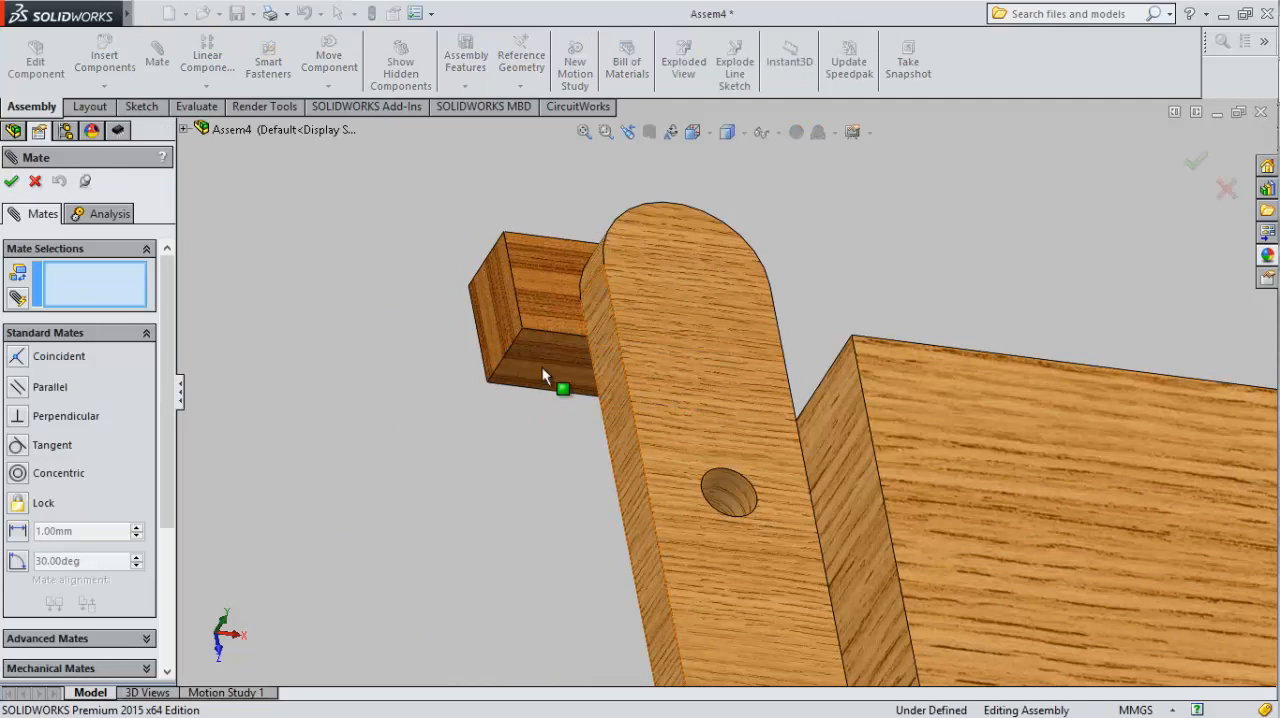
click(544, 376)
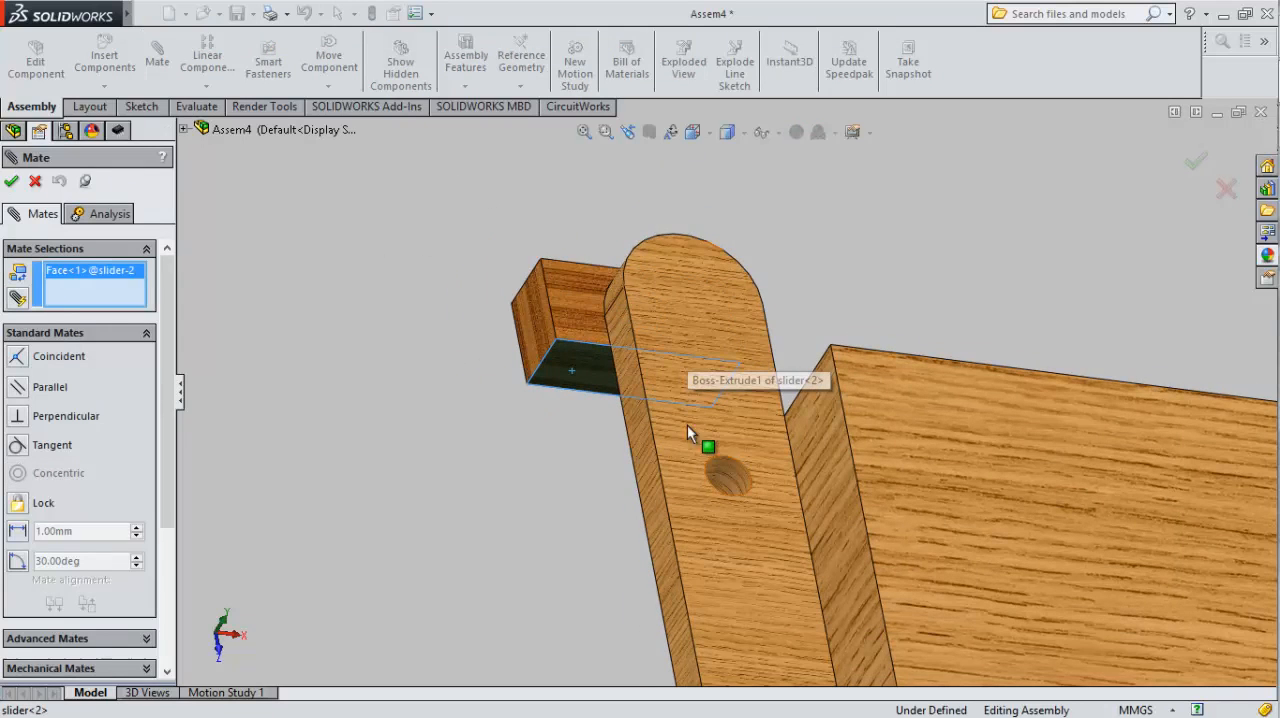
click(584, 132)
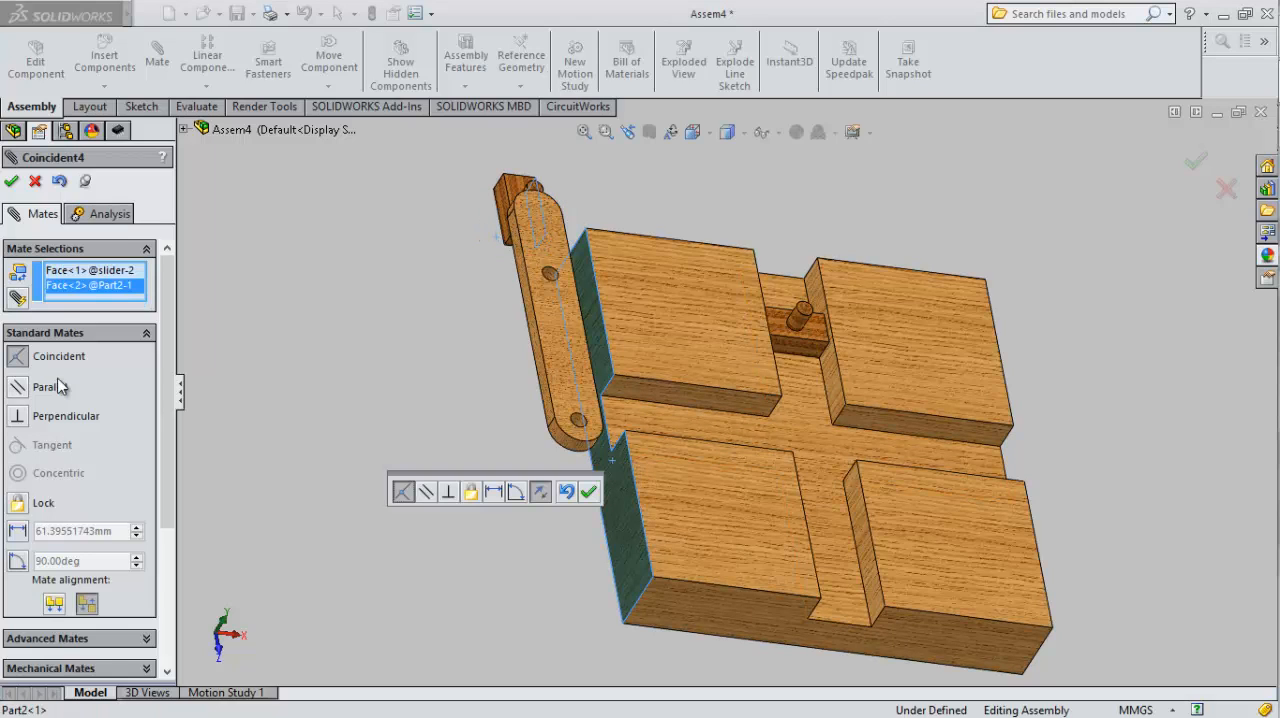
mouse_move(18, 416)
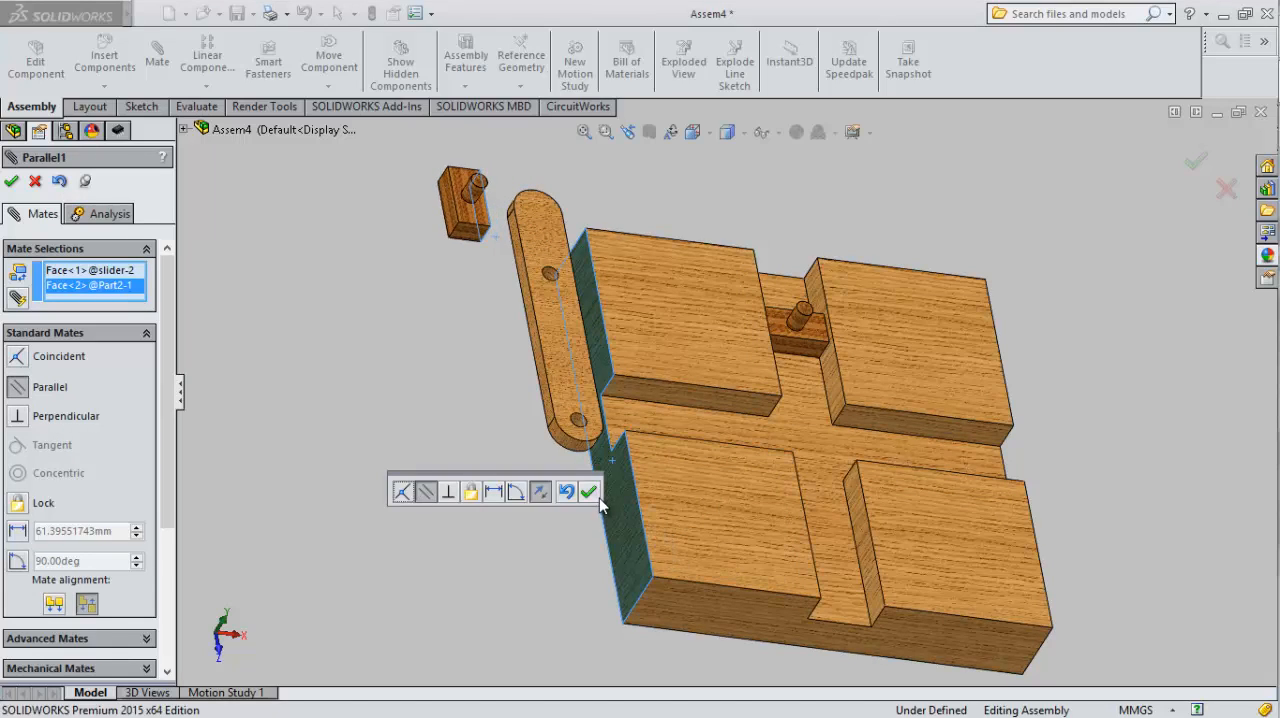
click(588, 492)
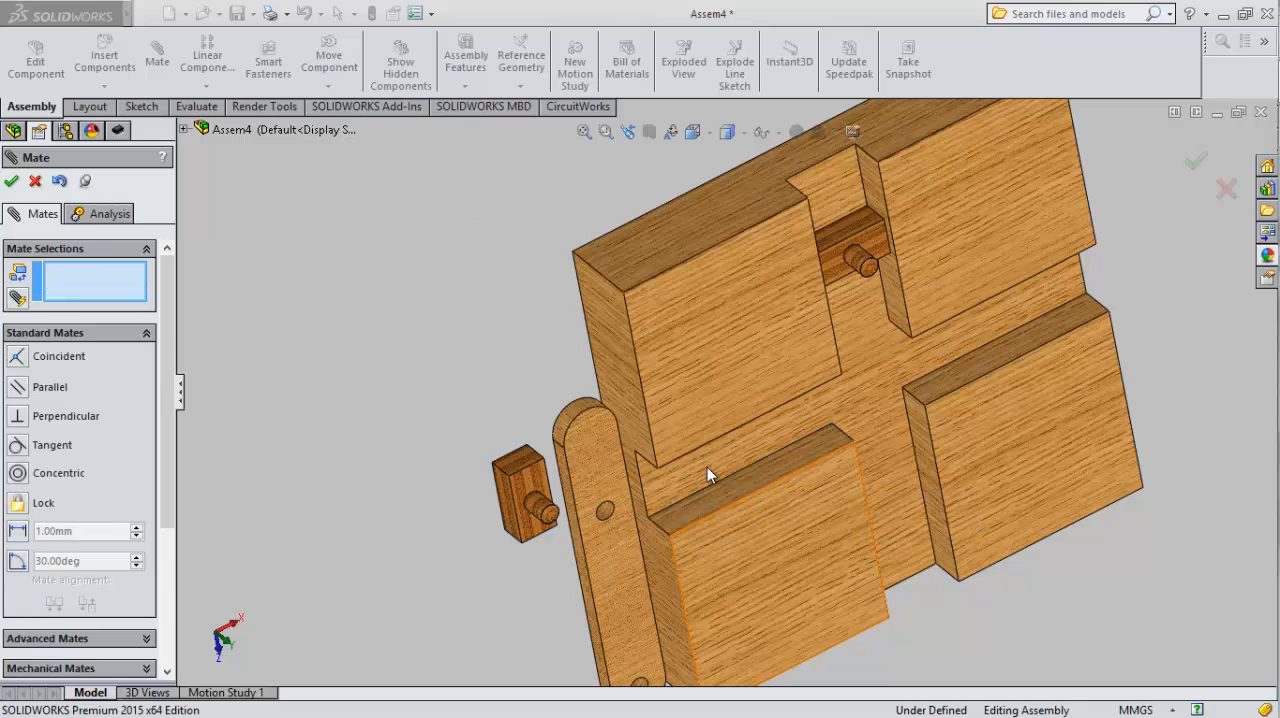
mouse_move(524, 466)
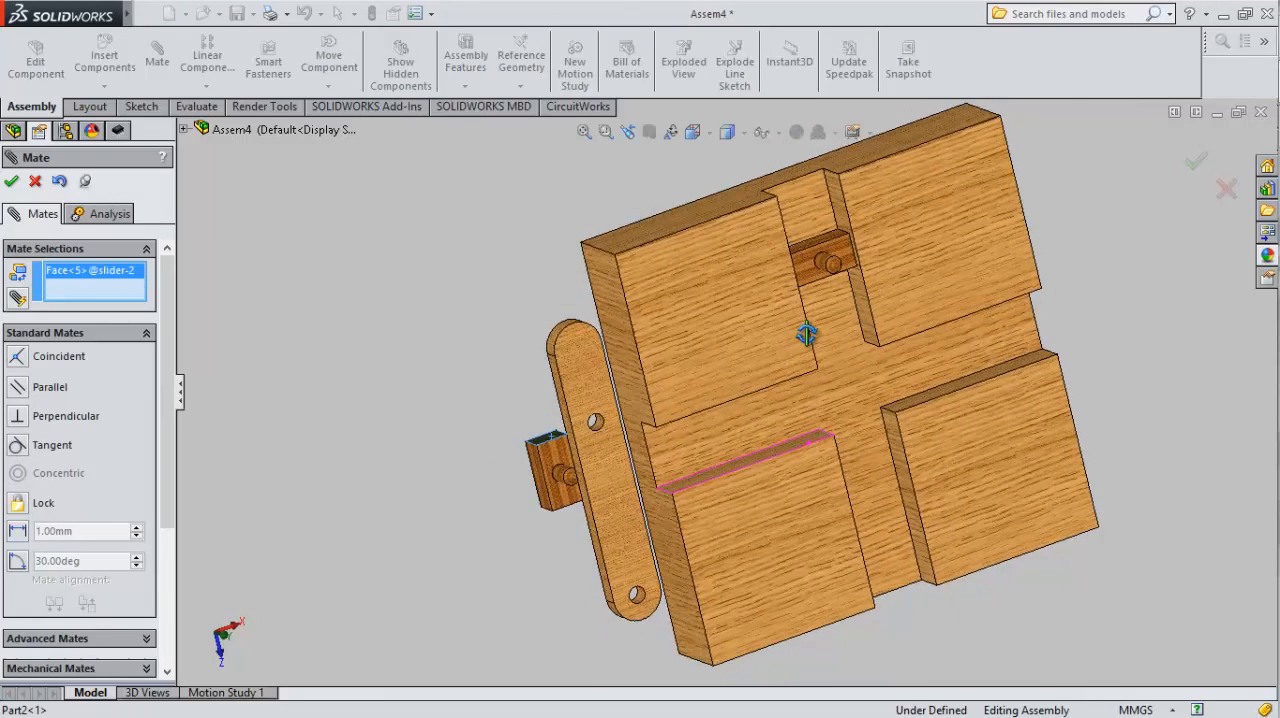
Step: Add a Coincident mate seating the second slider in its base slot
click(776, 420)
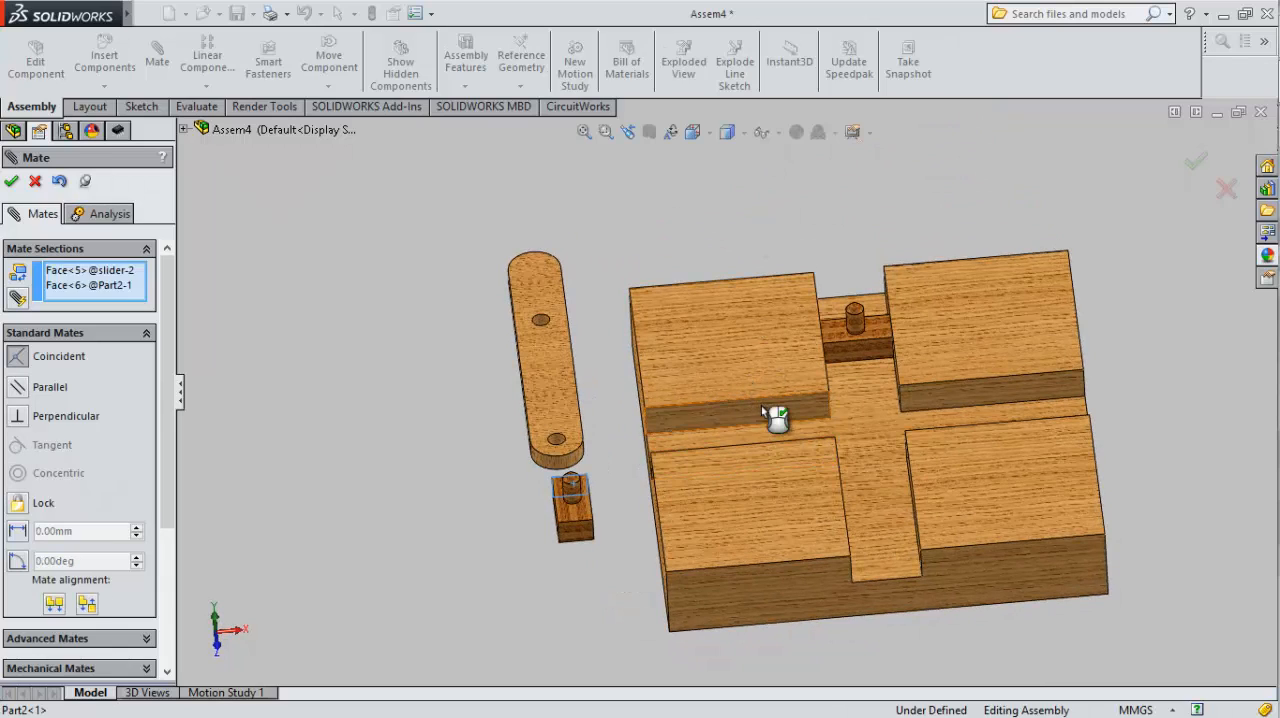
click(770, 412)
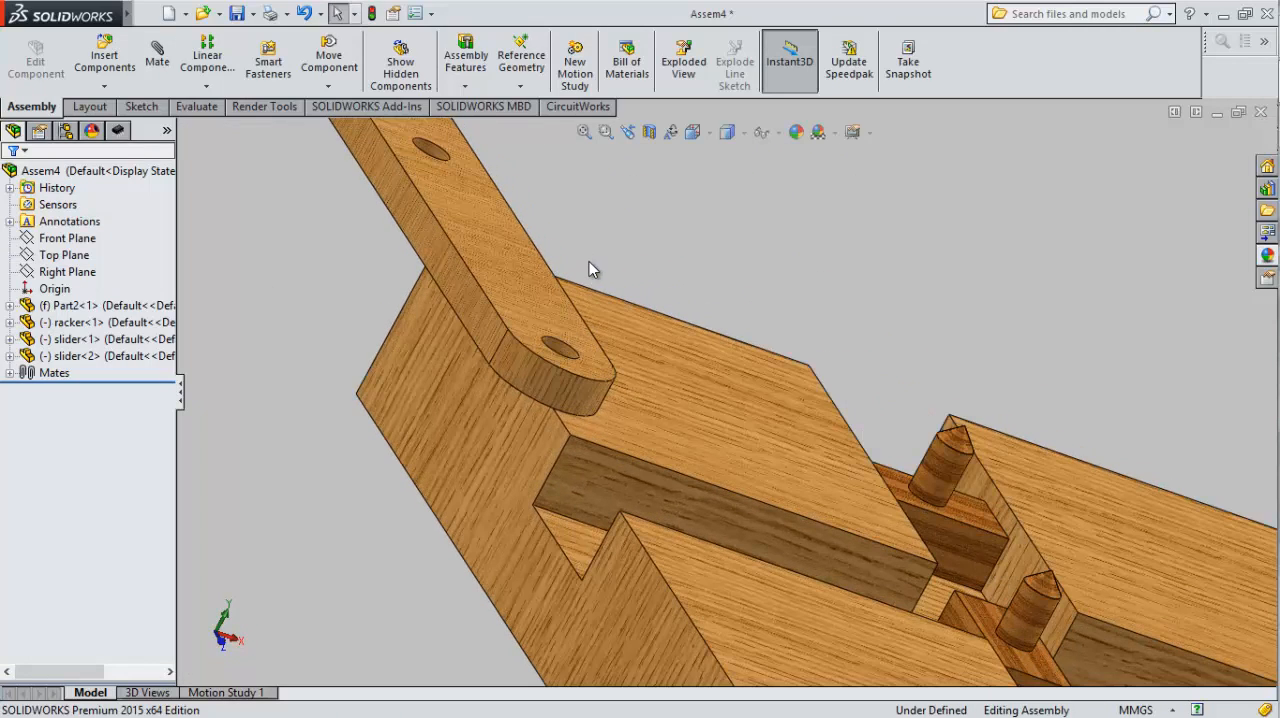
mouse_move(156, 66)
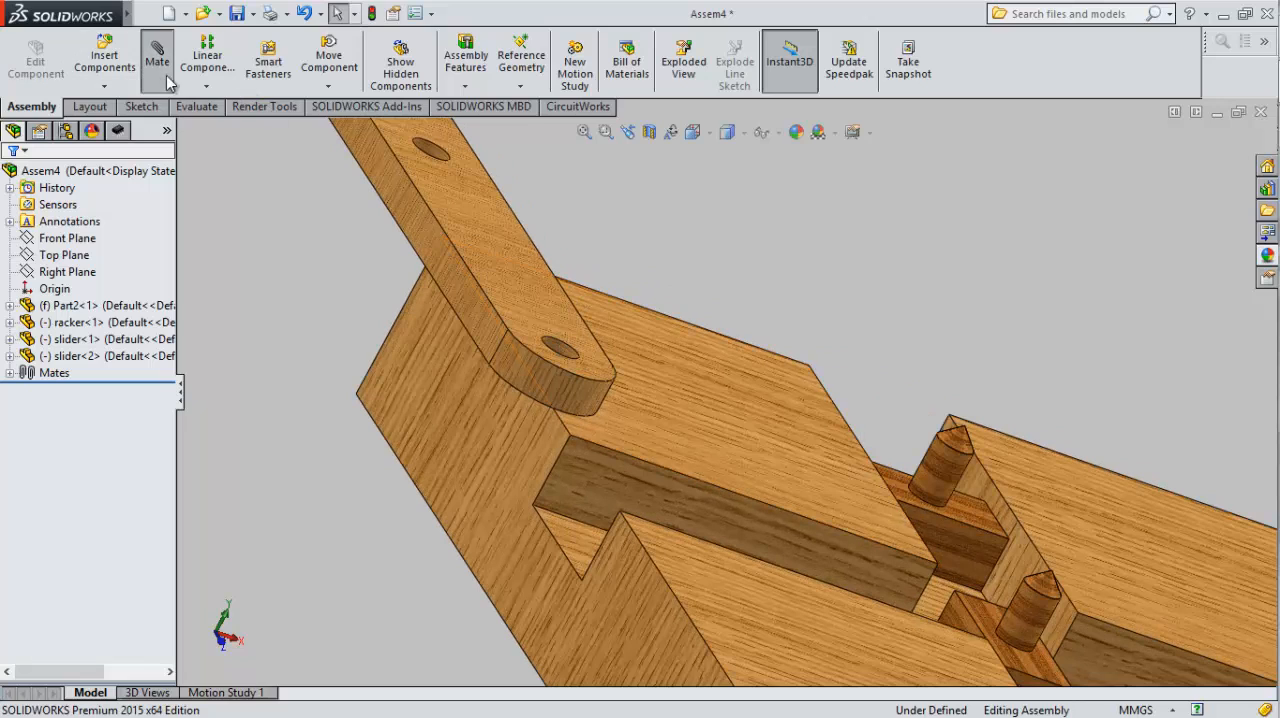
Step: Mate the crank arm holes to the slider pegs so the arm rests across the slots
click(156, 56)
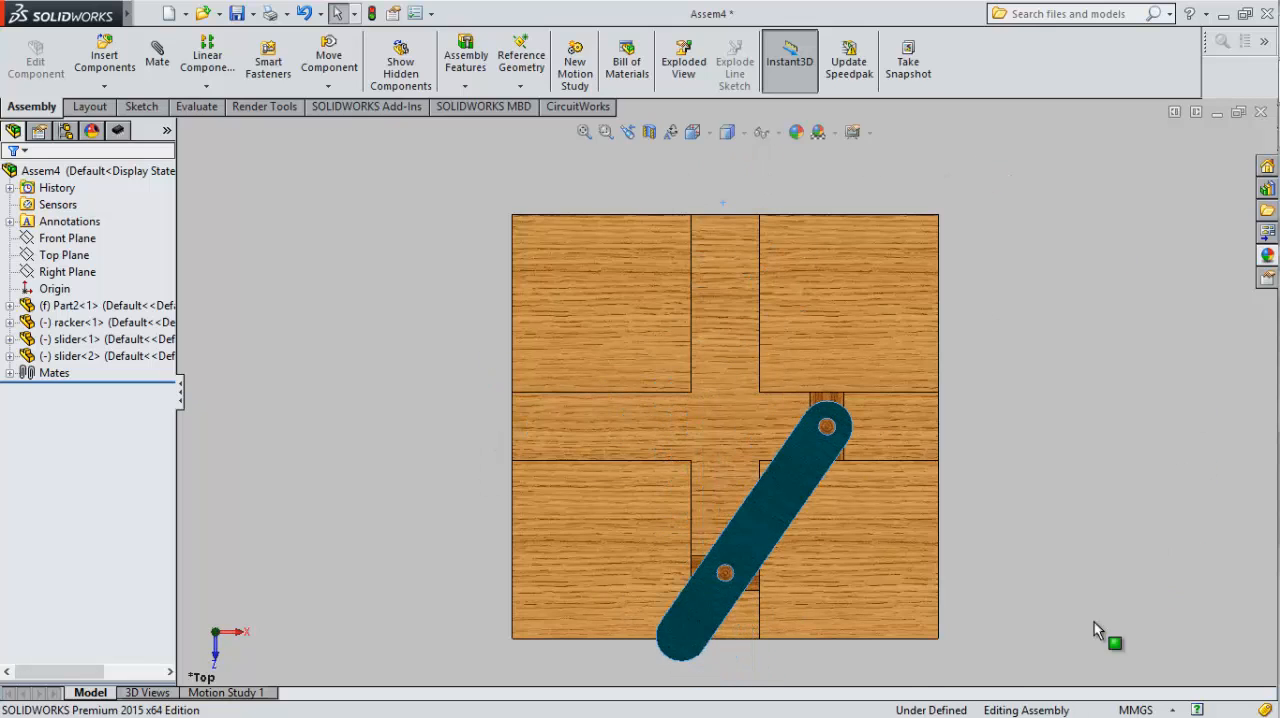
Step: Swing the crank arm by dragging to test the linkage motion over the base
drag(824, 428, 724, 250)
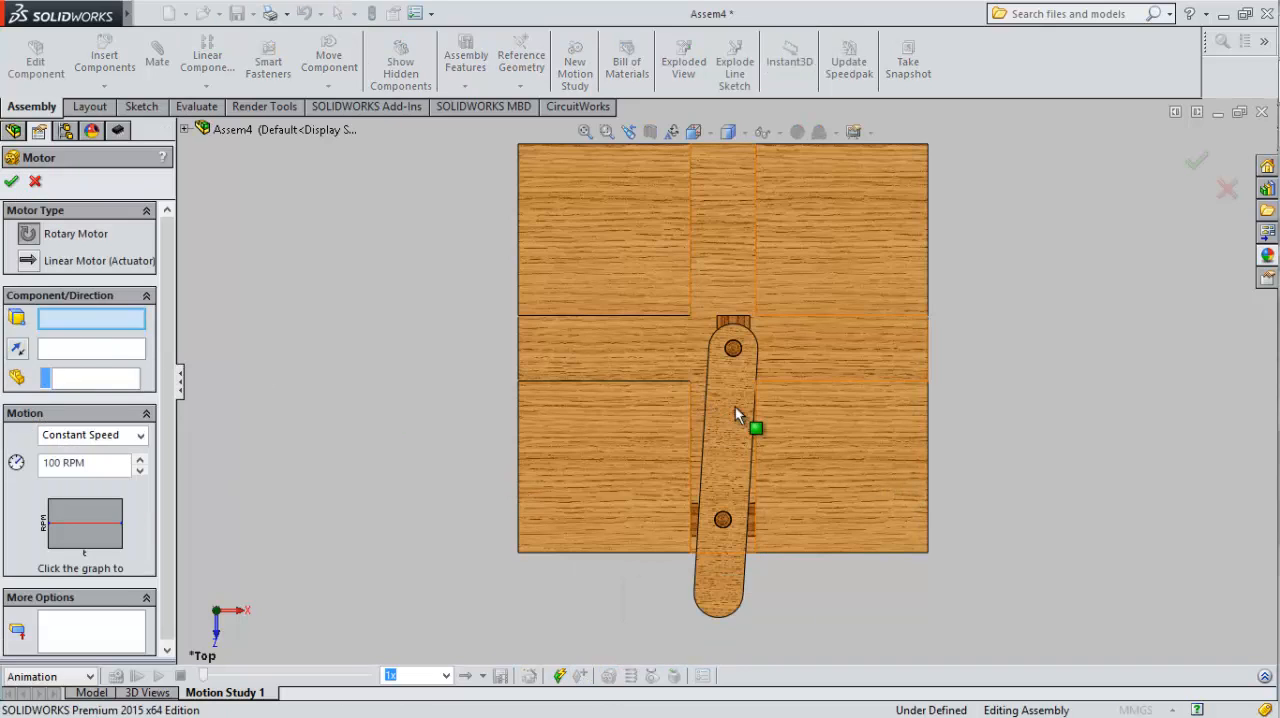
mouse_move(738, 416)
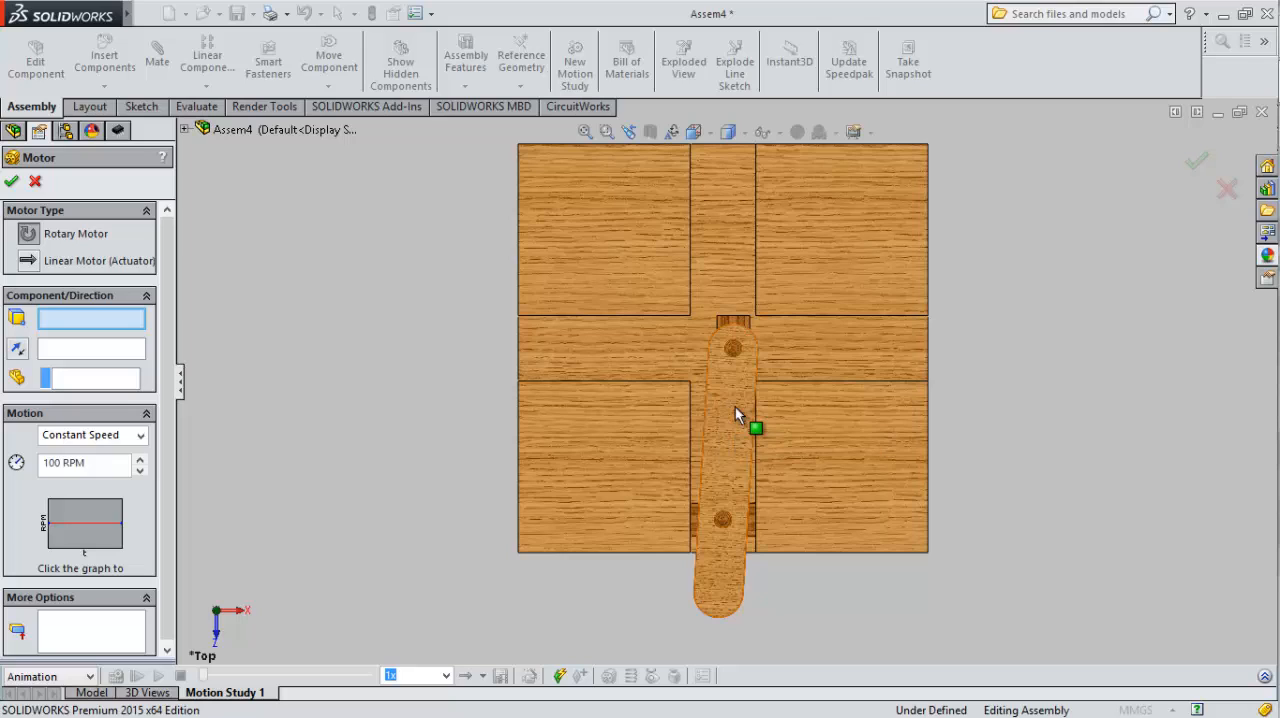
Step: Assign the racker arm face as RotaryMotor1's location and direction at 100 RPM
click(724, 420)
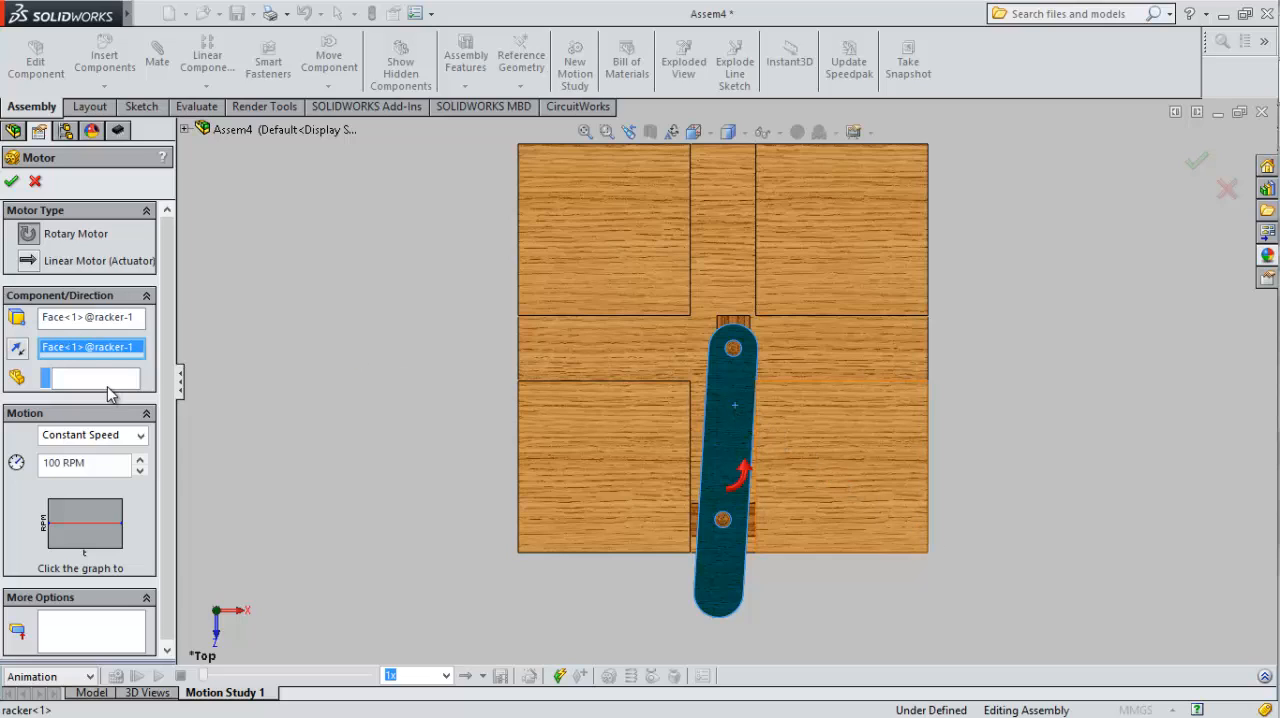
click(744, 450)
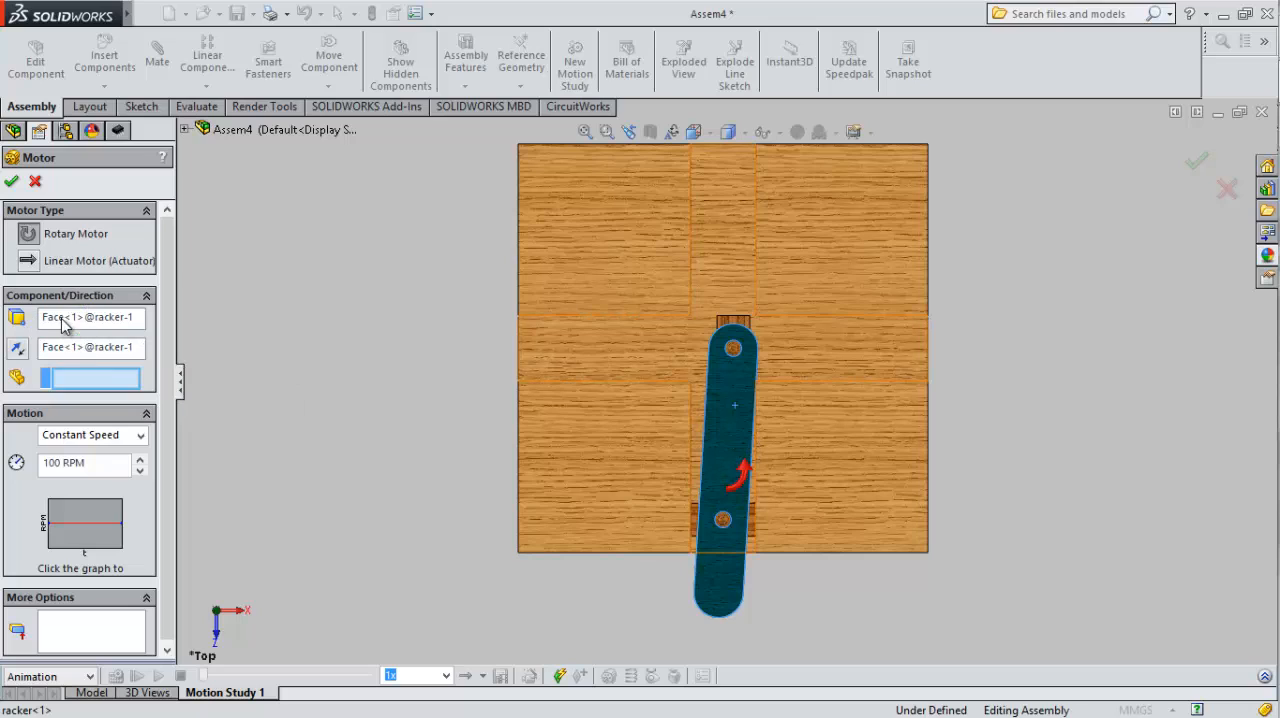
click(90, 316)
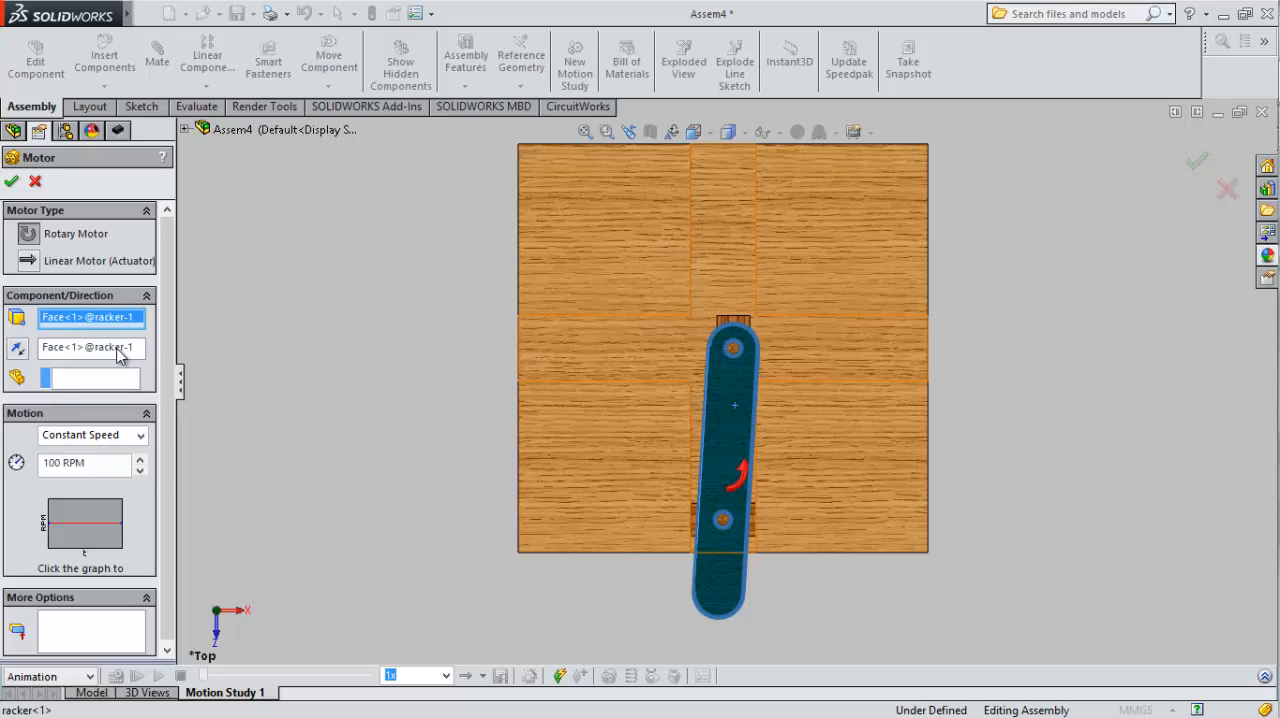
mouse_move(712, 382)
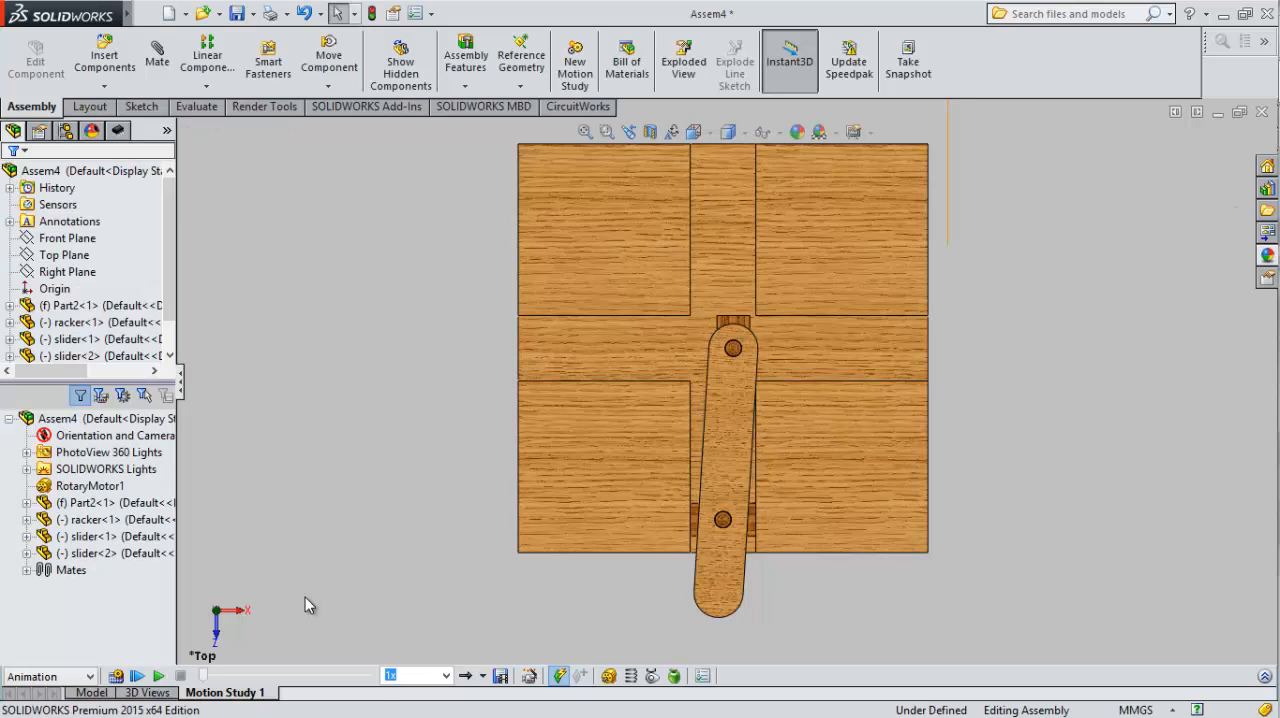
Step: Set Motion Study 1's animation frame rate to 45 frames per second
click(706, 676)
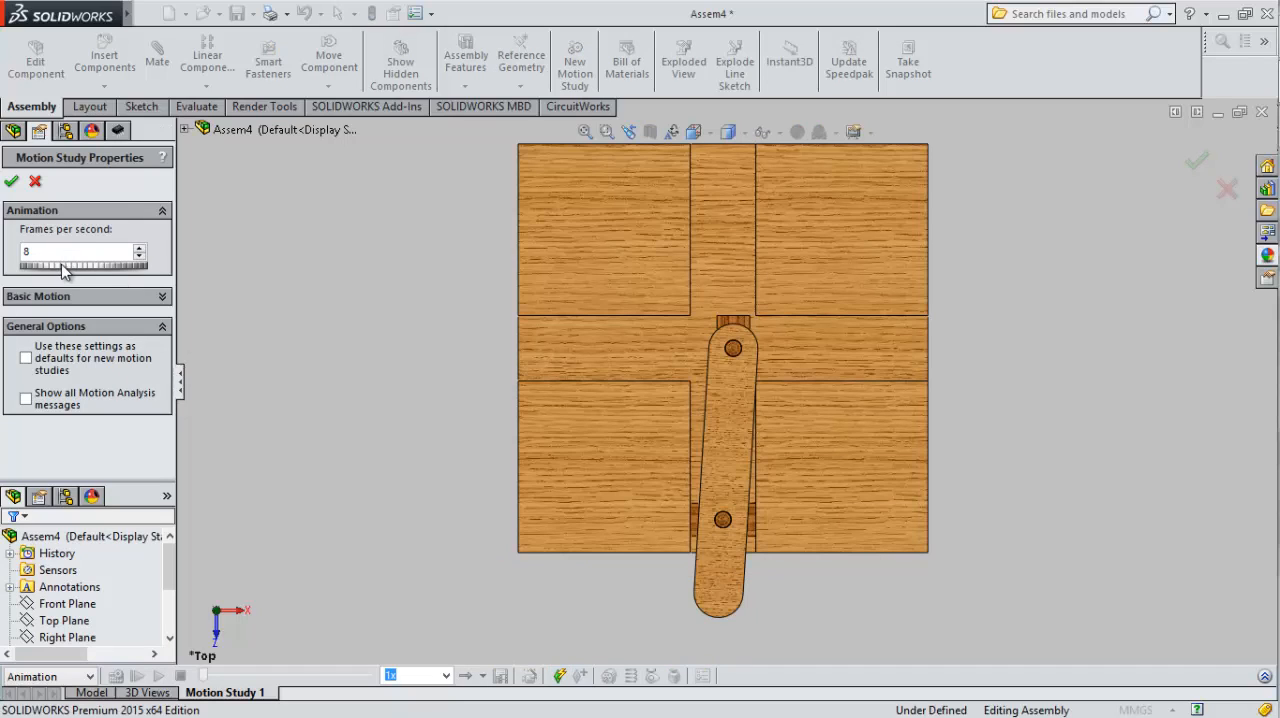
click(80, 252)
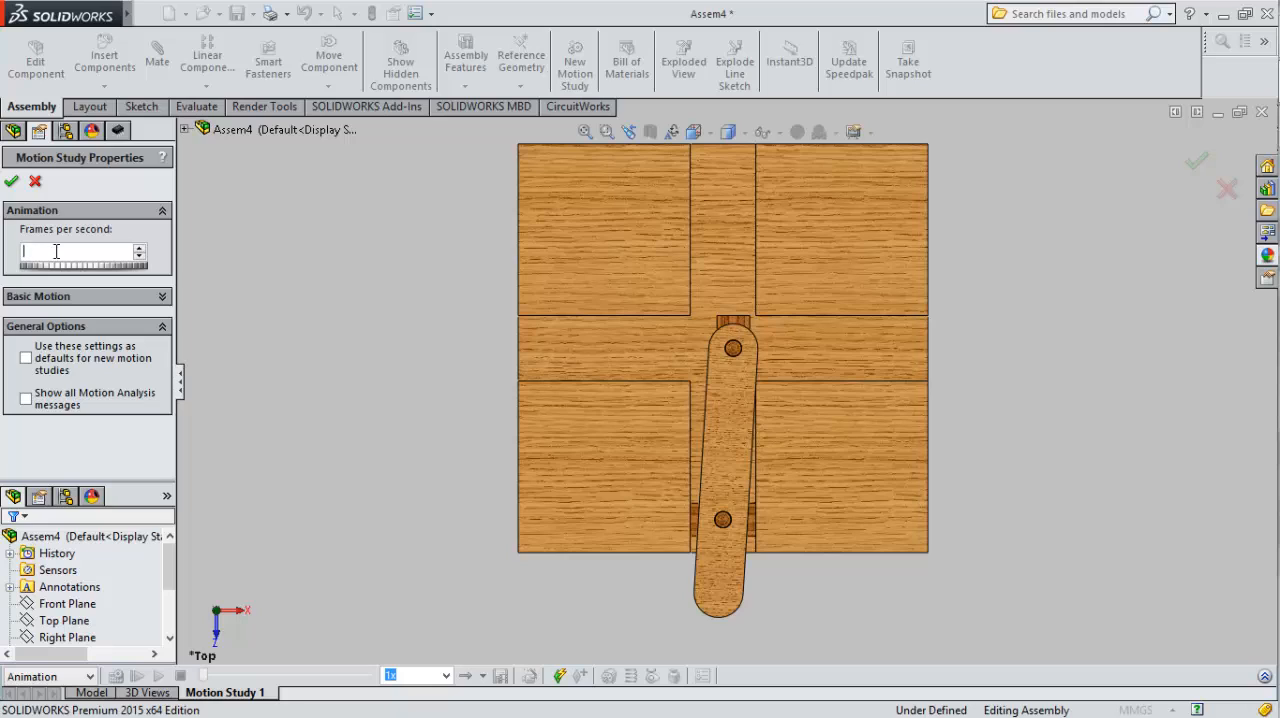
text(45)
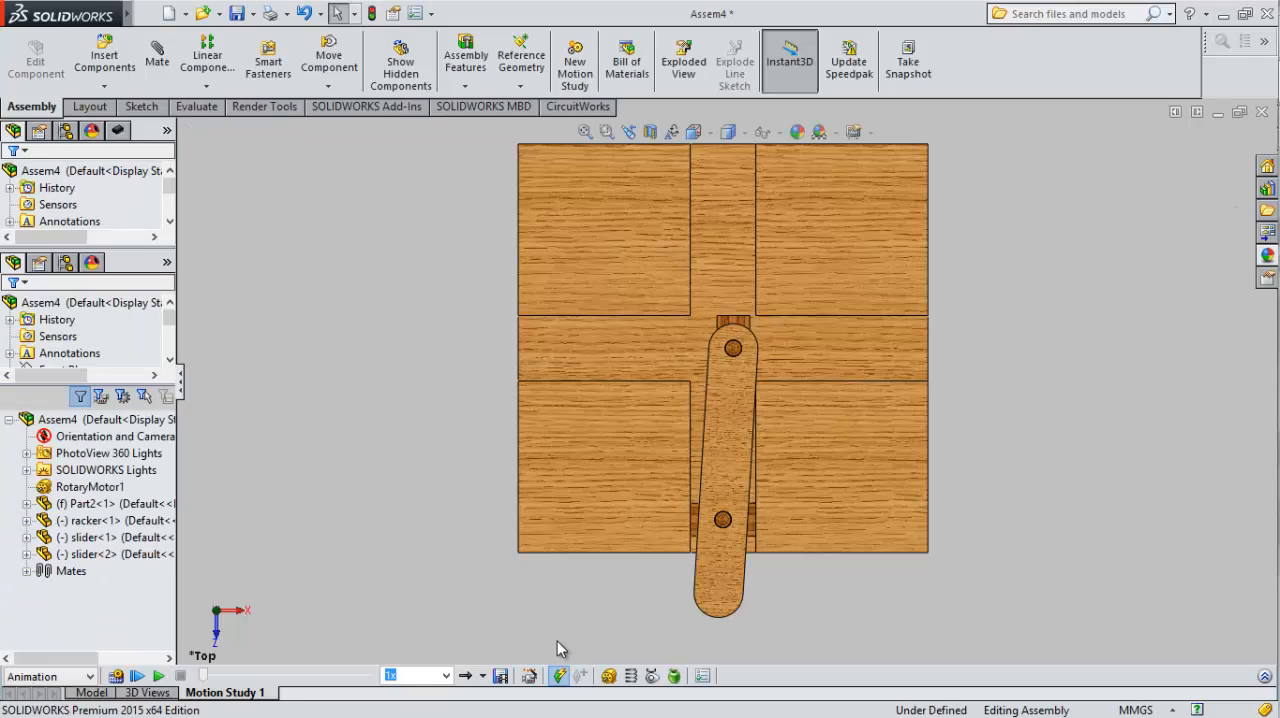
Step: Set the motion study playback duration to 10 seconds
click(412, 676)
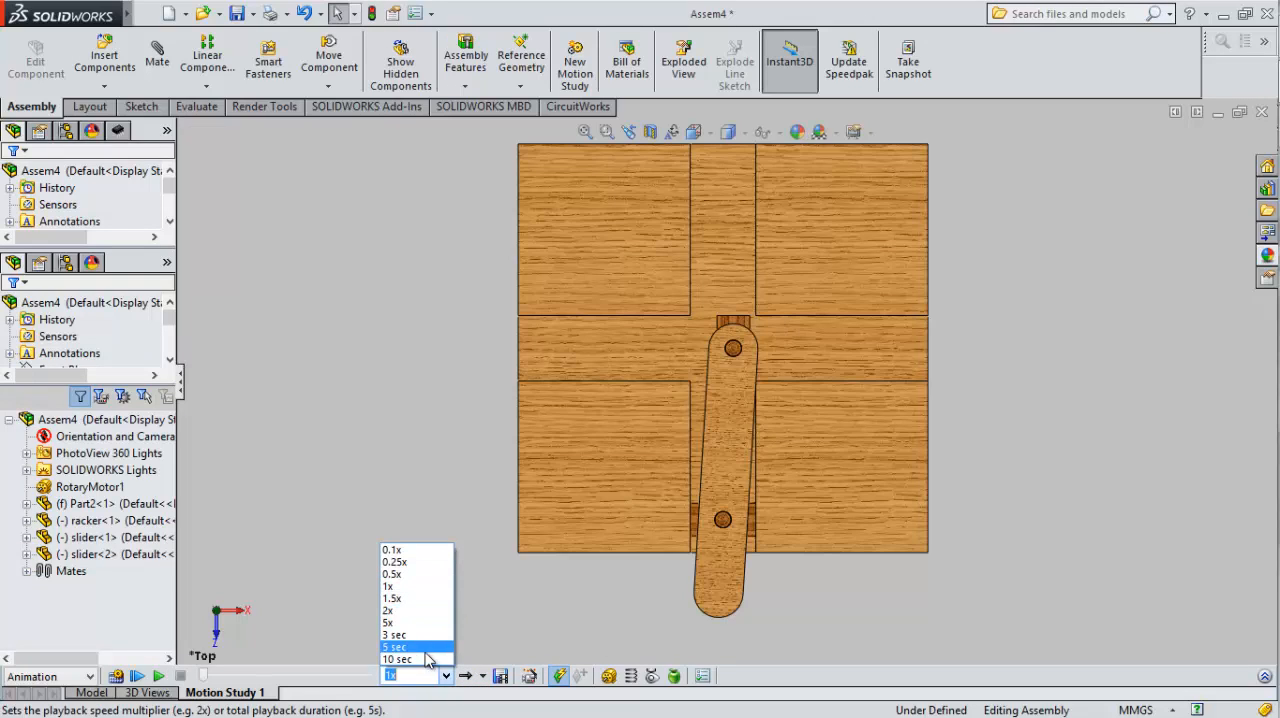
click(398, 660)
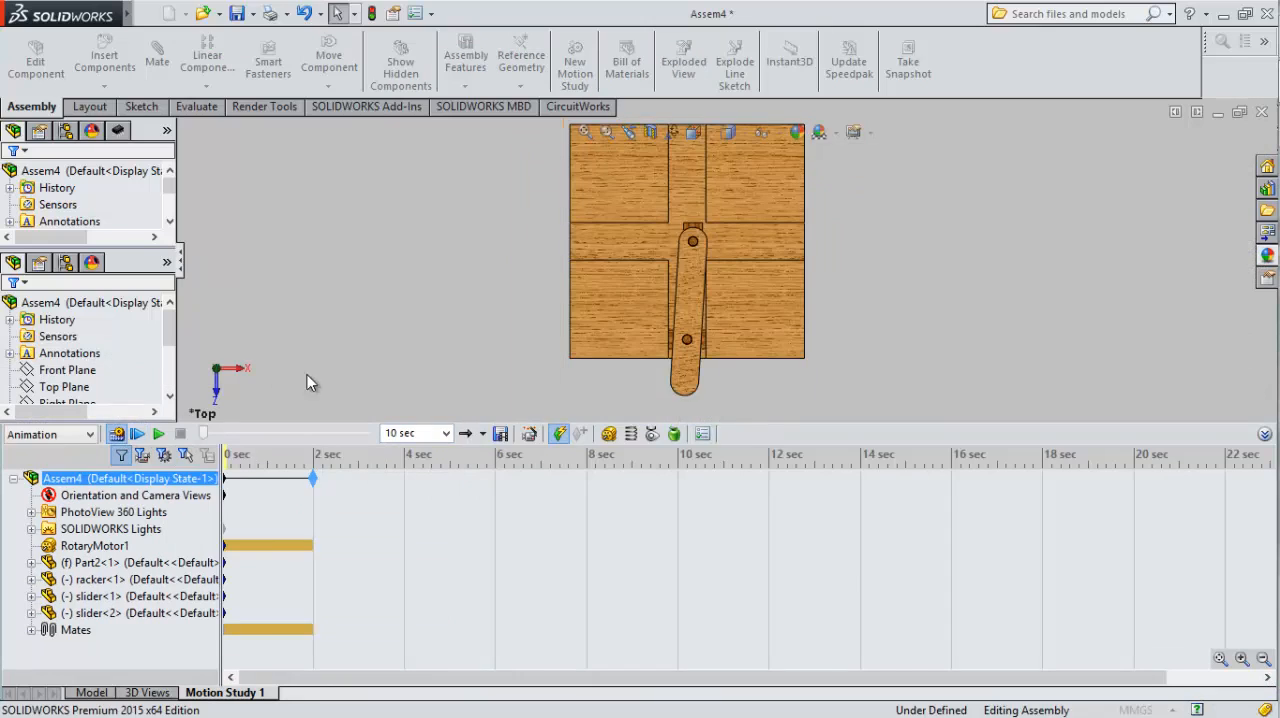
Step: Adjust the timeline and calculate Motion Study 1 so the motor sweeps the crank arm
click(156, 434)
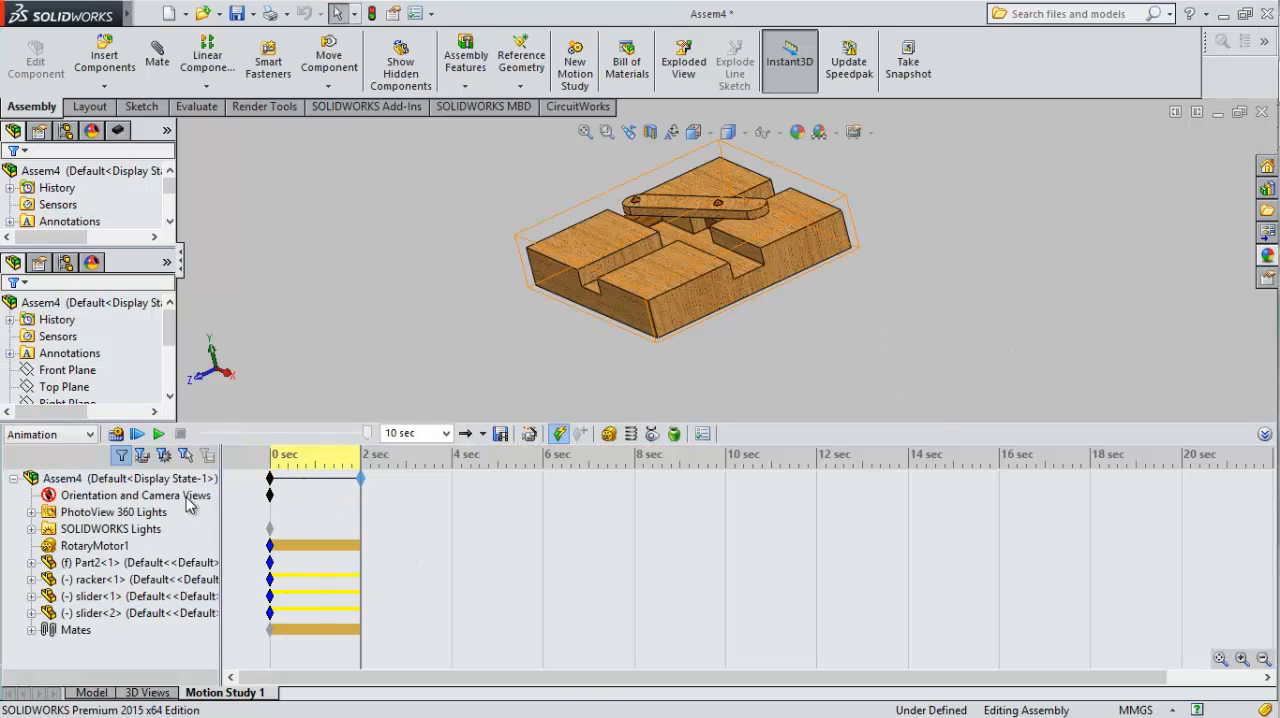
click(96, 478)
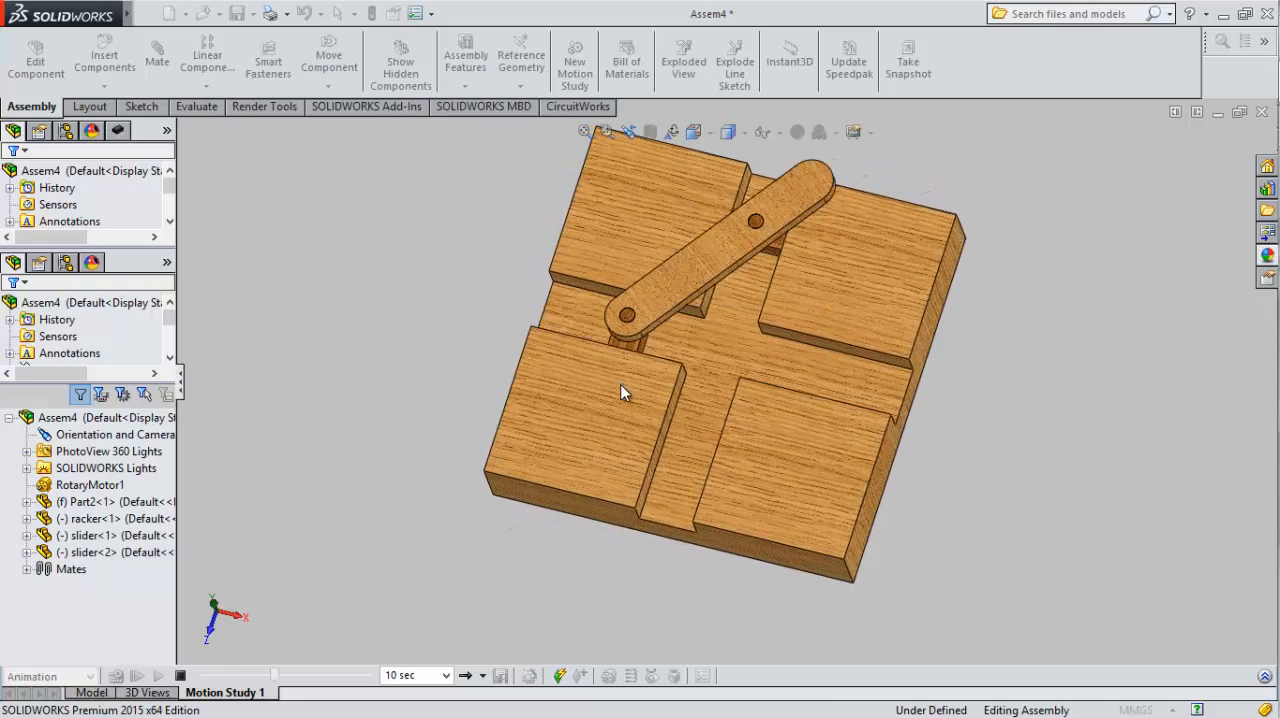
click(184, 676)
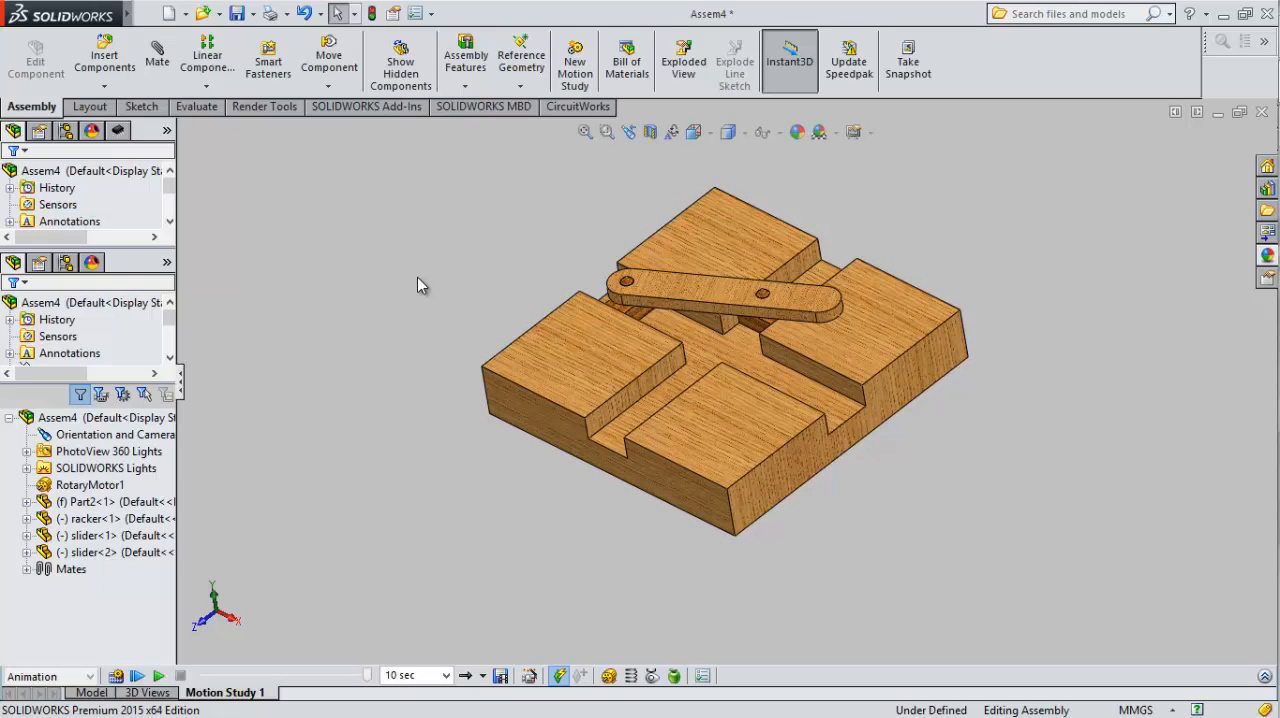
mouse_move(120, 676)
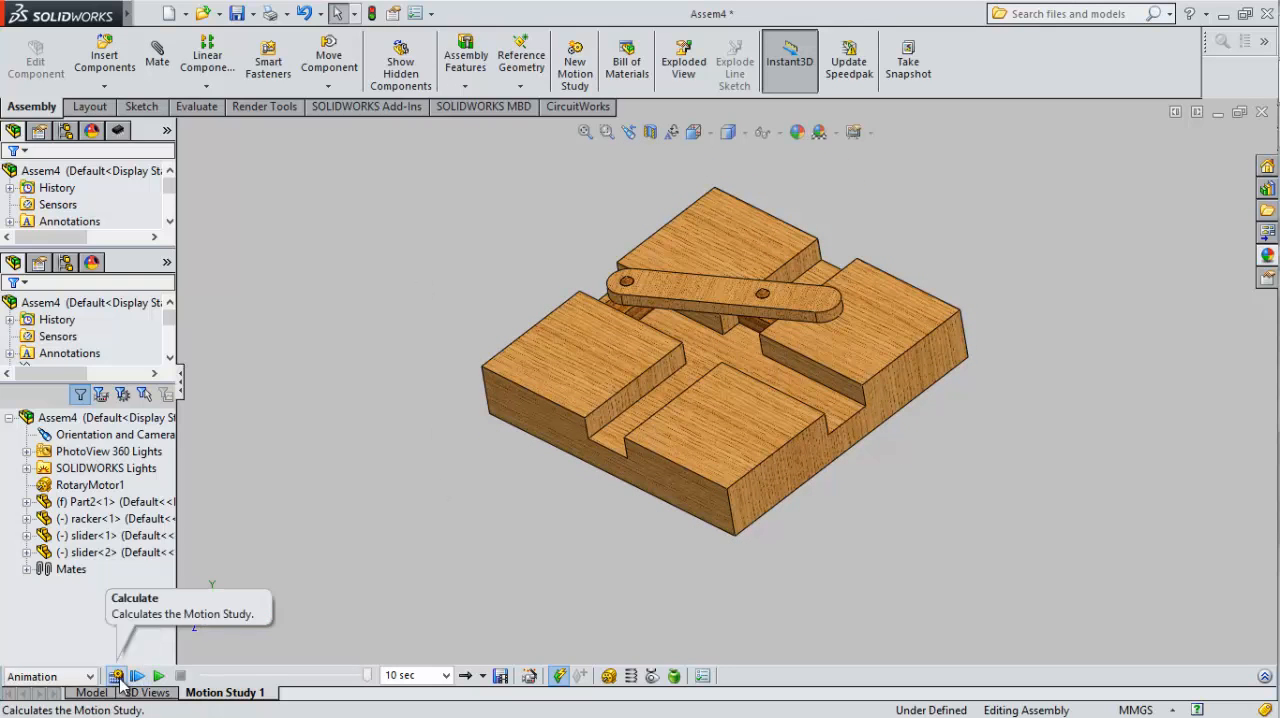
click(116, 672)
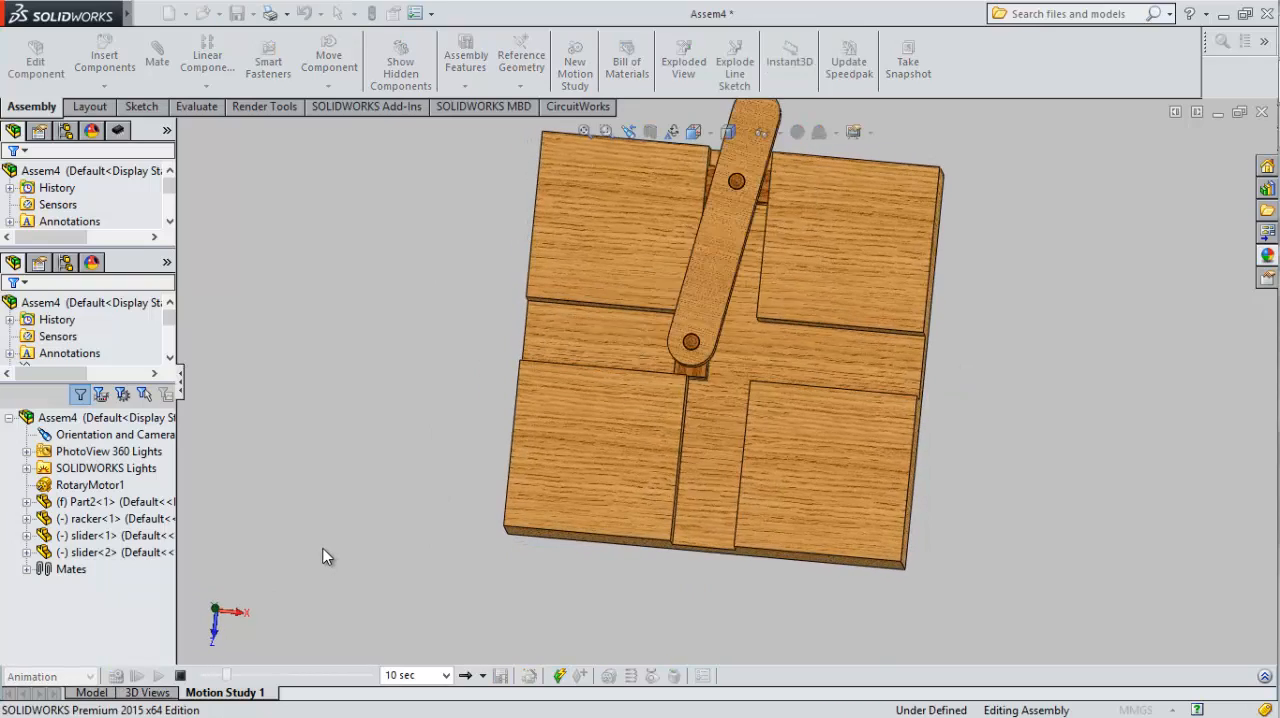